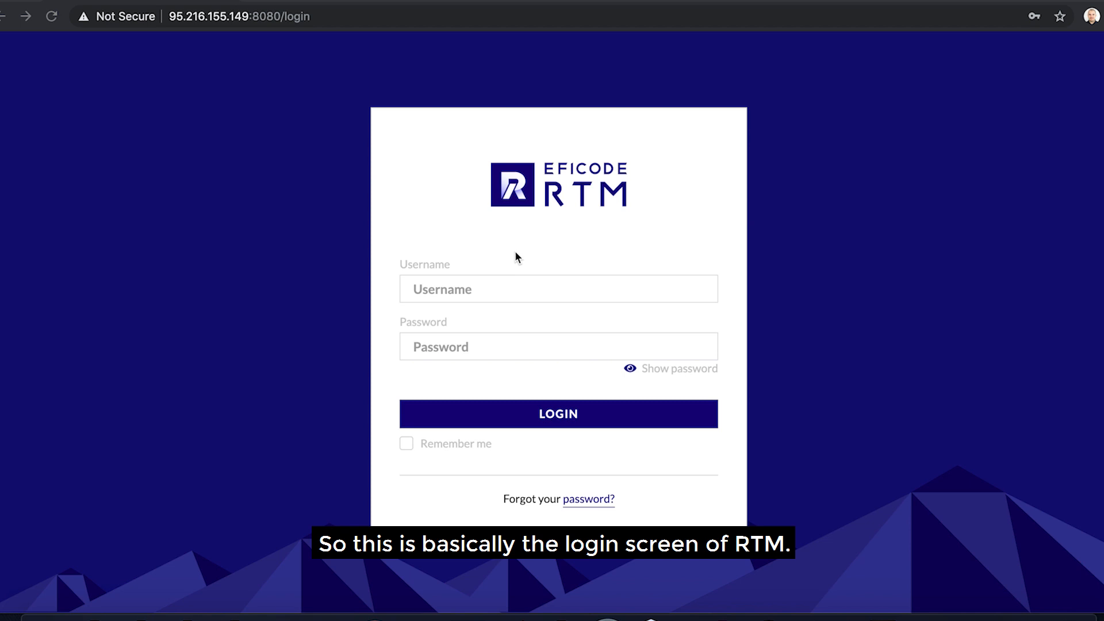
Step: Log in as the saved sysadmin user with its password
{"action": "left_click", "coordinate": [557, 289]}
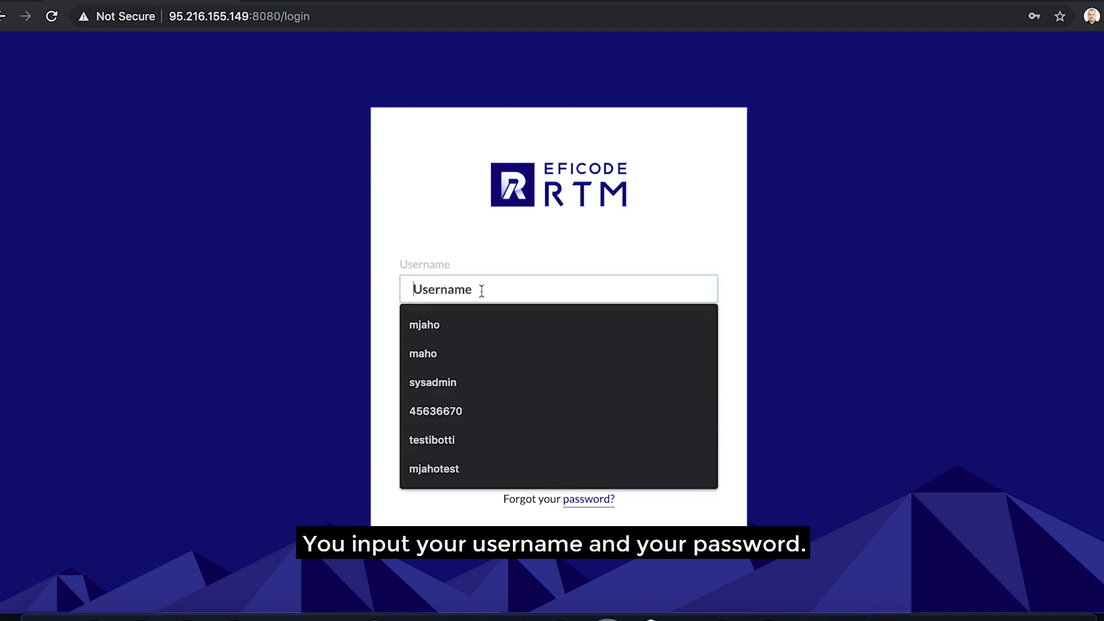
{"action": "left_click", "coordinate": [433, 383]}
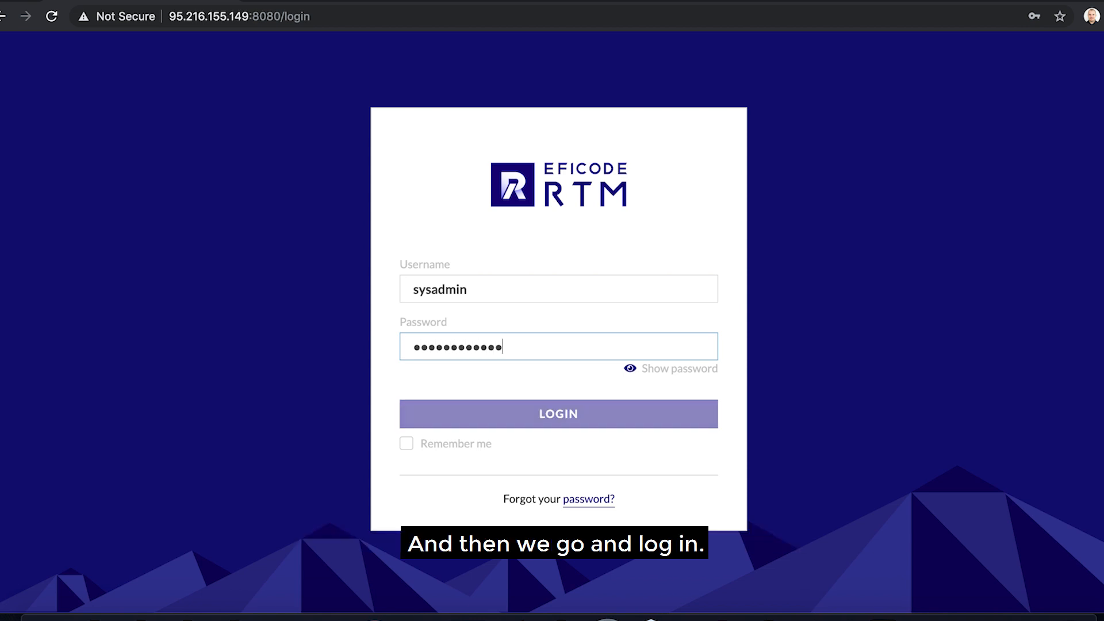
{"action": "left_click", "coordinate": [557, 413]}
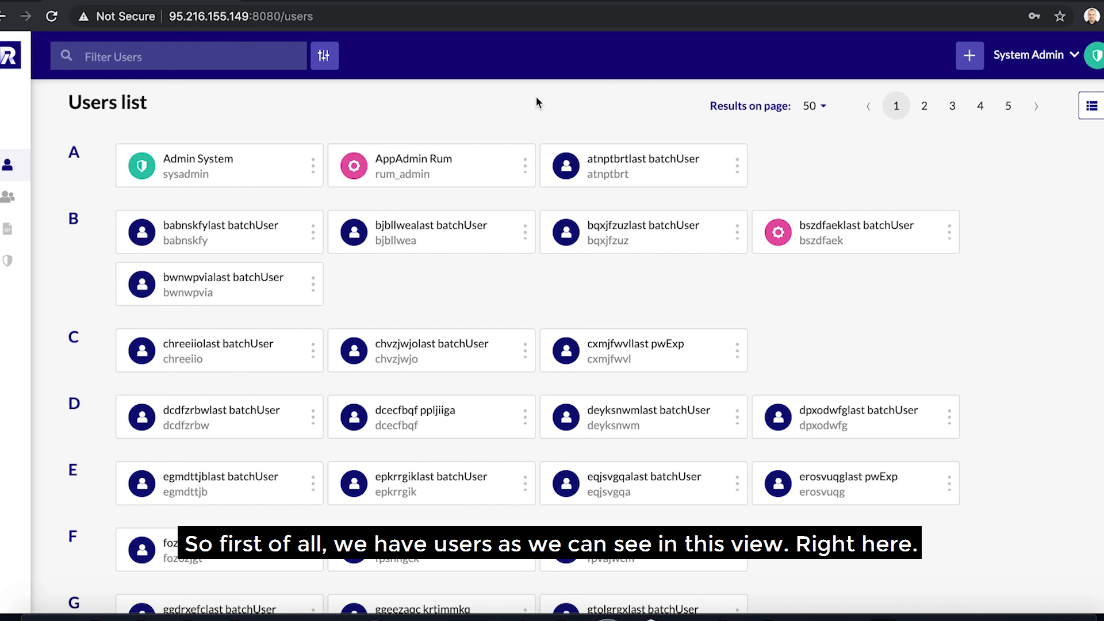
Step: Show the User Type and User Status filters beside the Filter Users search box
{"action": "scroll", "scroll_direction": "down", "scroll_amount": 3}
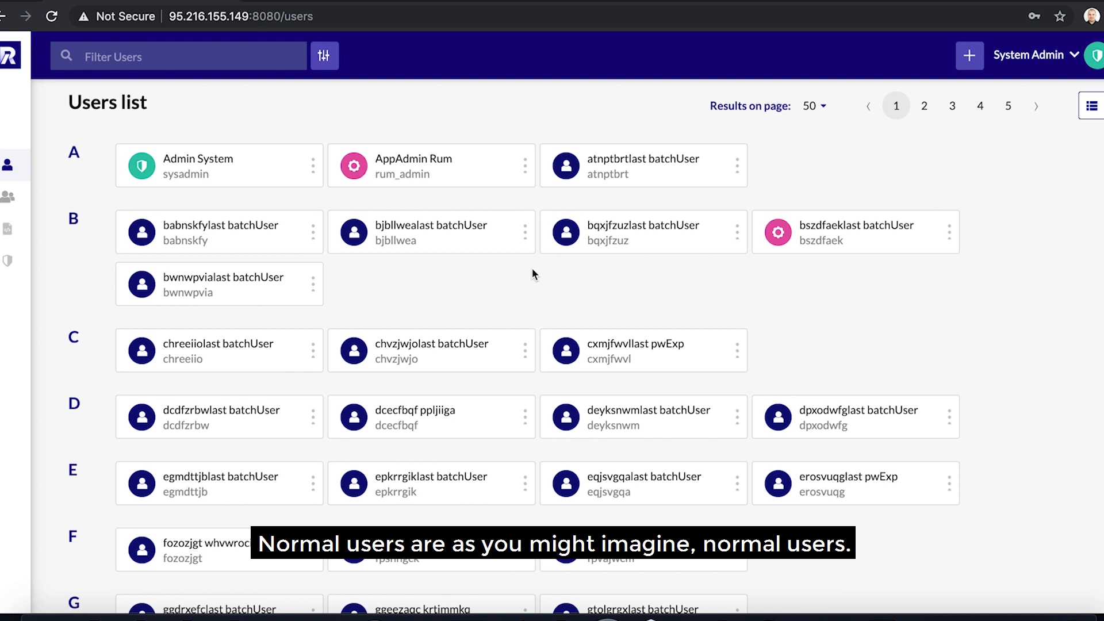
{"action": "left_click", "coordinate": [325, 56]}
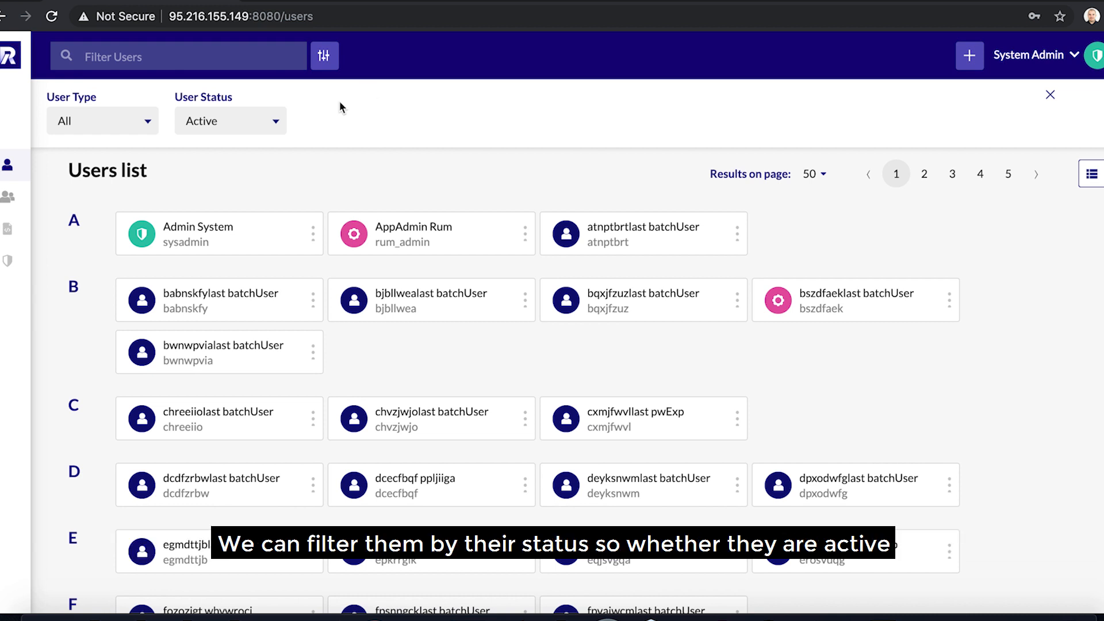
{"action": "left_click", "coordinate": [229, 120]}
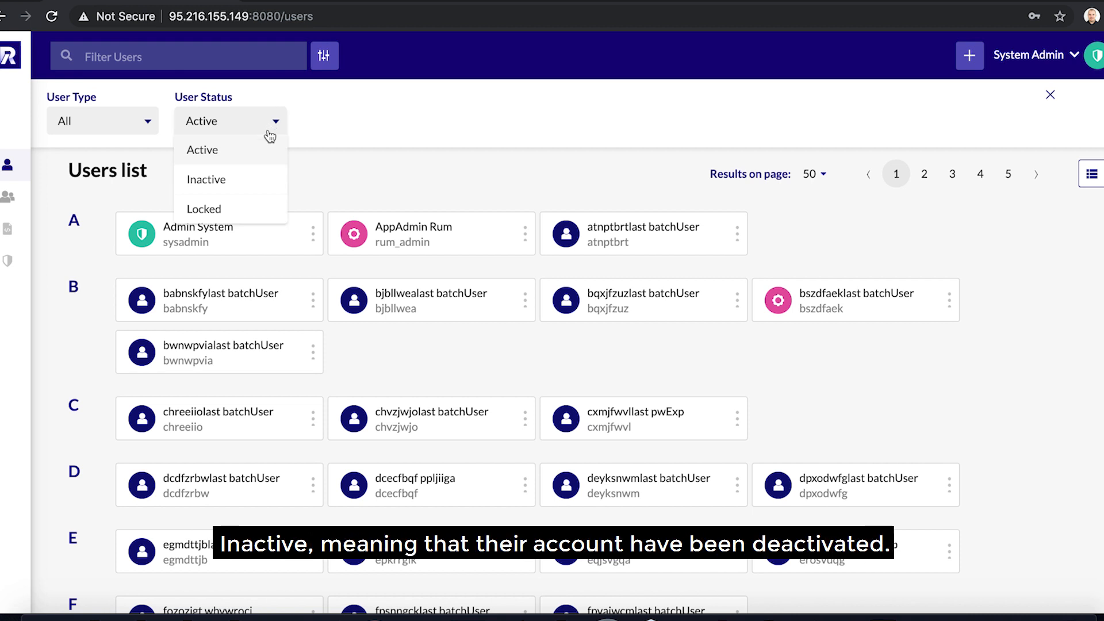
{"action": "left_click", "coordinate": [204, 179]}
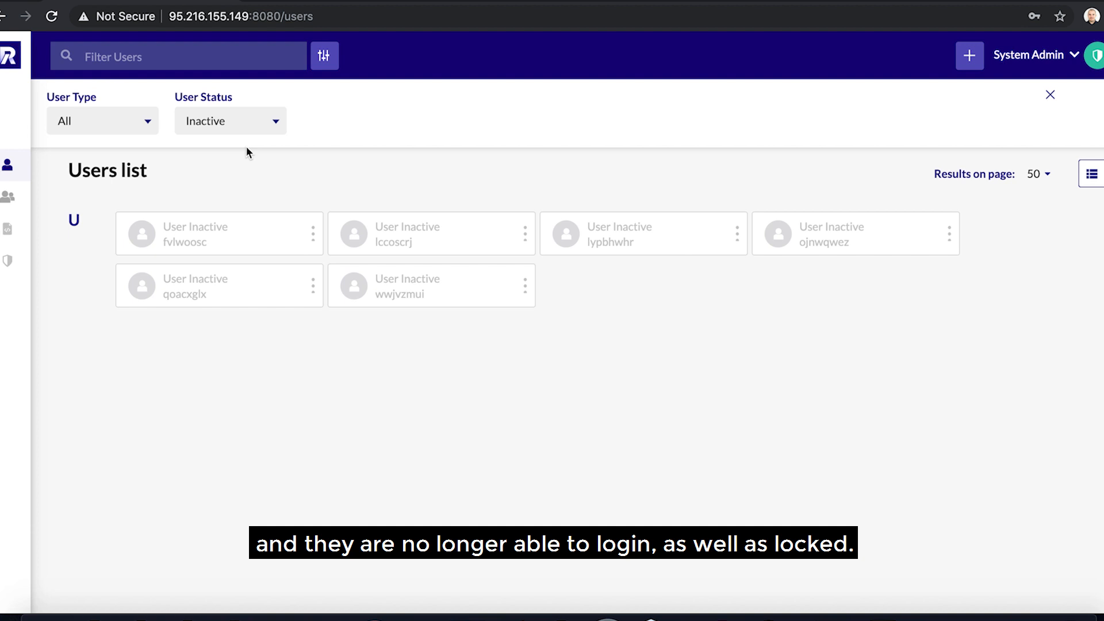
{"action": "left_click", "coordinate": [230, 120]}
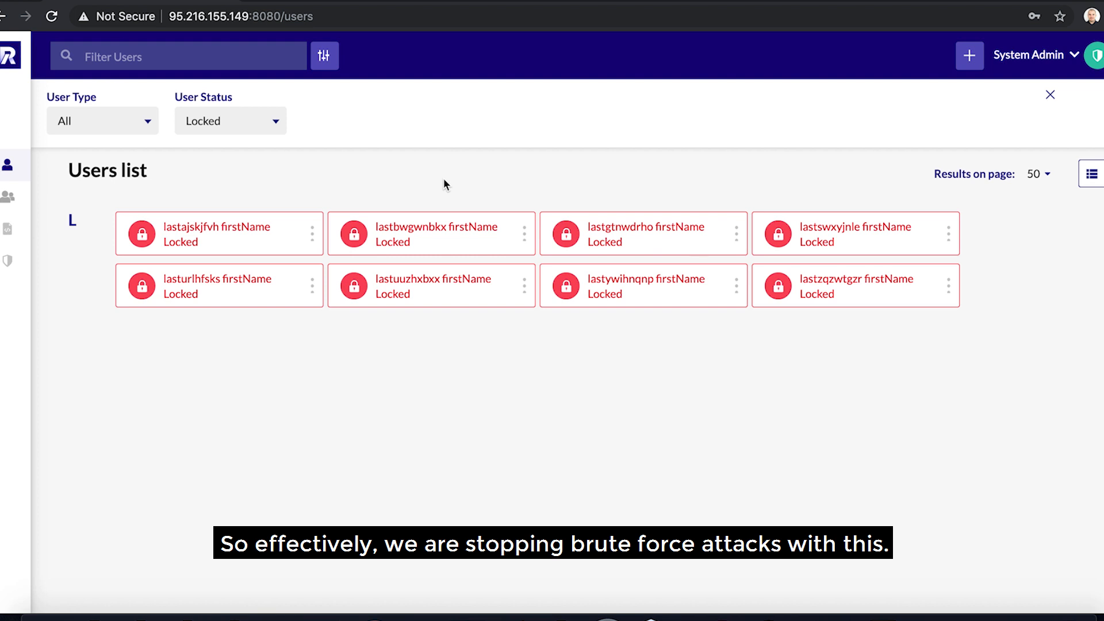
{"action": "left_click", "coordinate": [230, 120]}
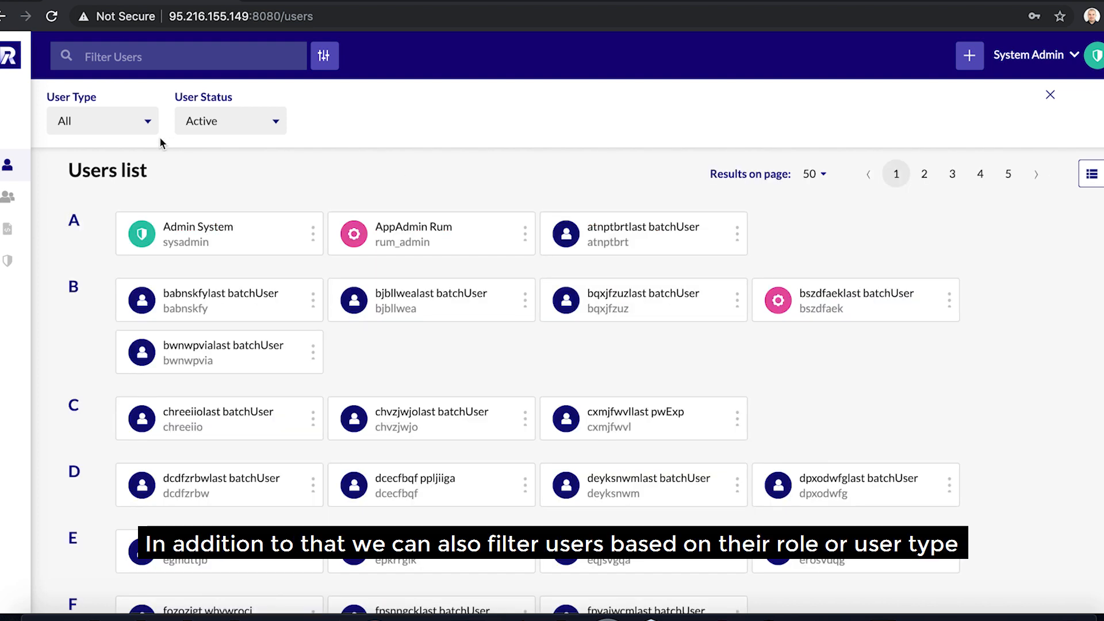
Step: Filter user type to System Admins, then Admins, and finally Users
{"action": "left_click", "coordinate": [103, 120]}
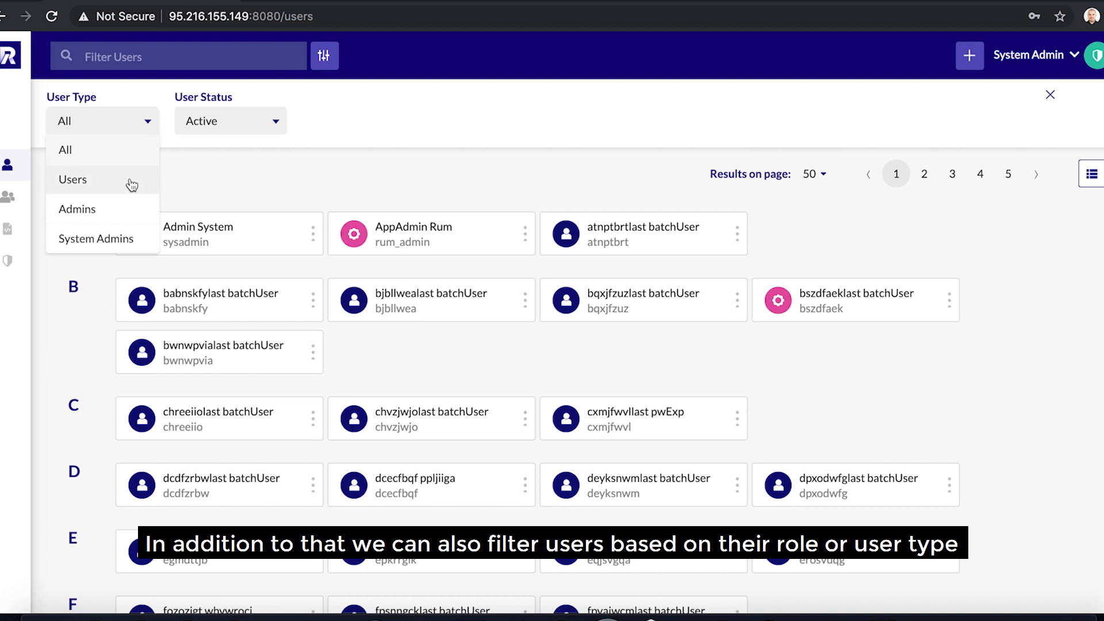
{"action": "left_click", "coordinate": [95, 239]}
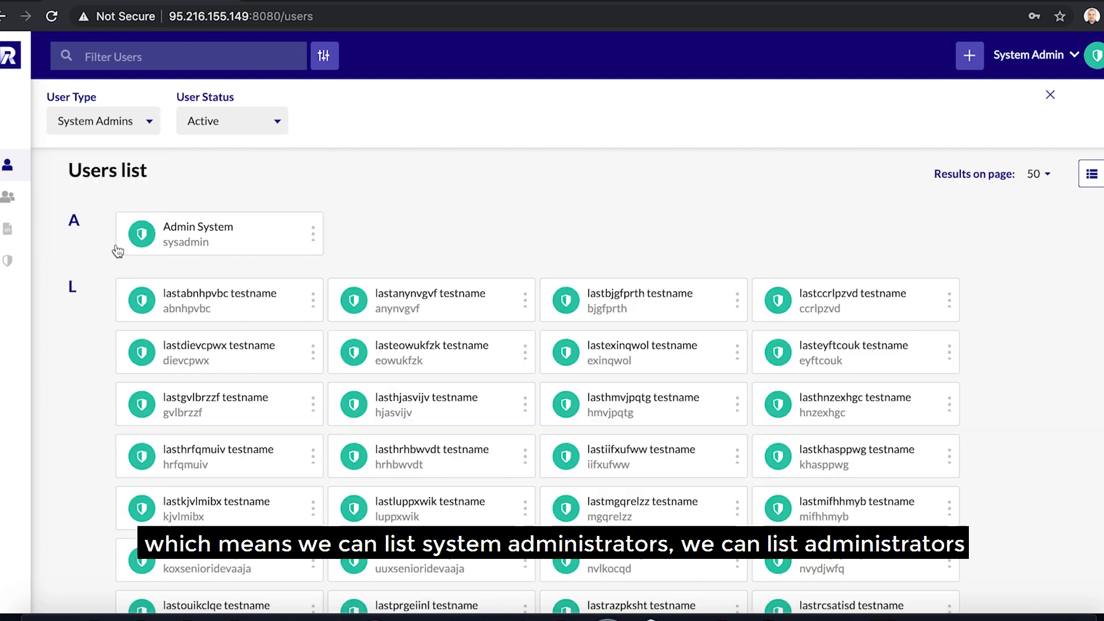
{"action": "left_click", "coordinate": [103, 120]}
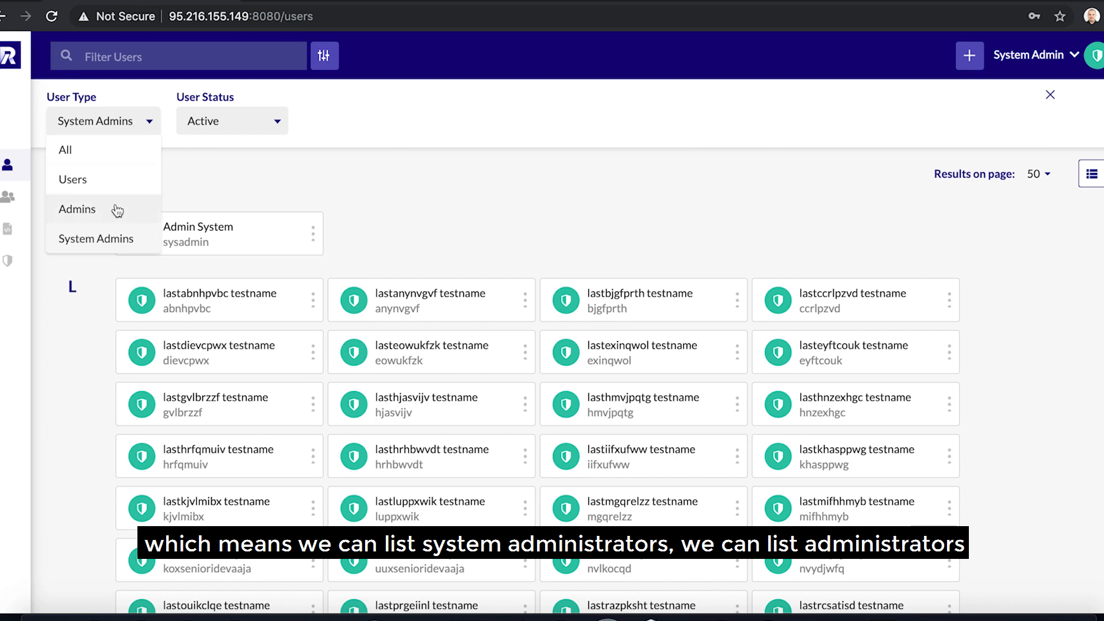
{"action": "left_click", "coordinate": [76, 209]}
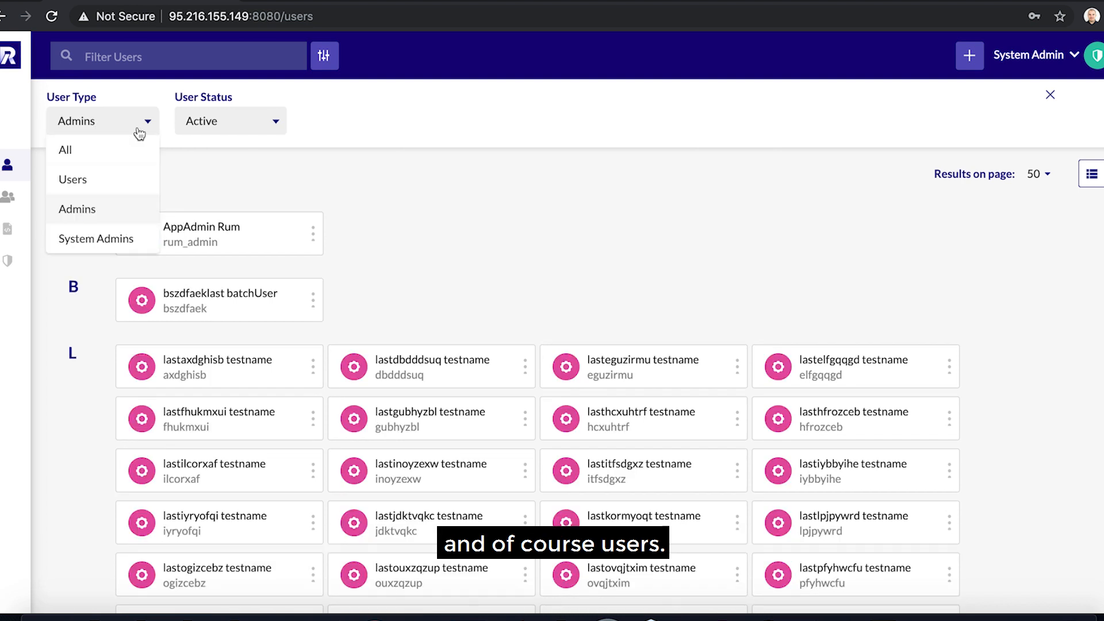
{"action": "left_click", "coordinate": [72, 179]}
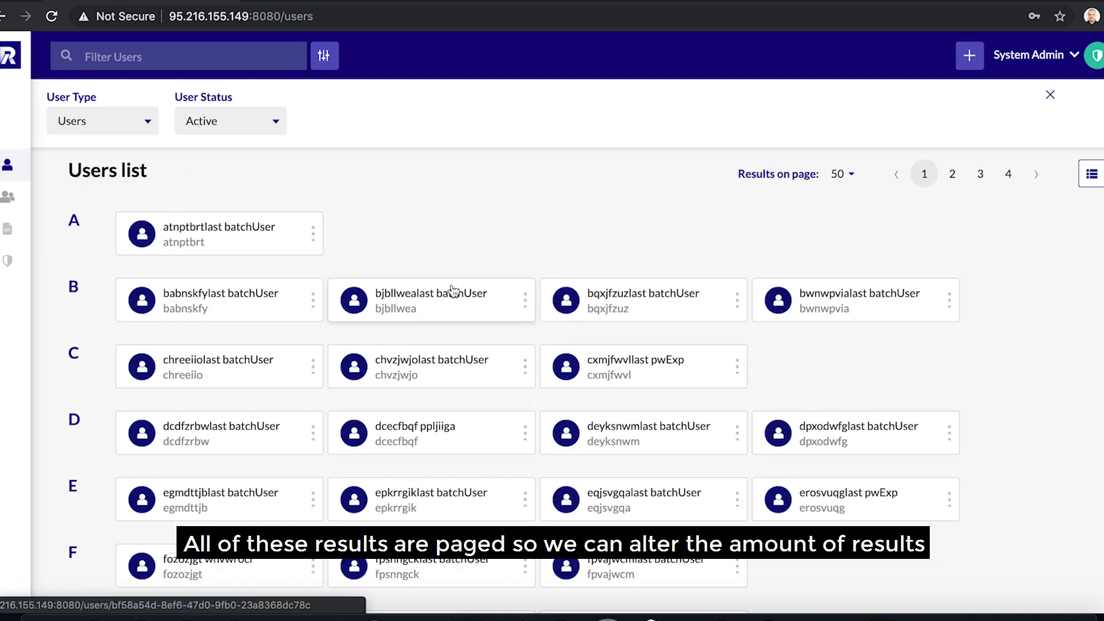
Step: Set Results on page to 20 instead of 50
{"action": "left_click", "coordinate": [841, 174]}
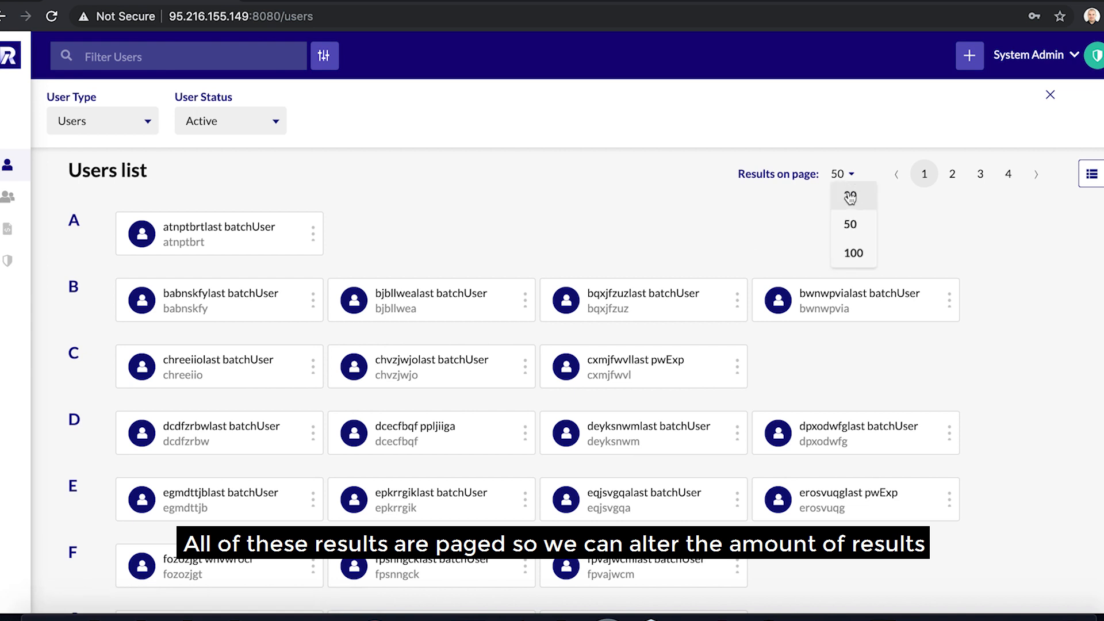
{"action": "left_click", "coordinate": [852, 197]}
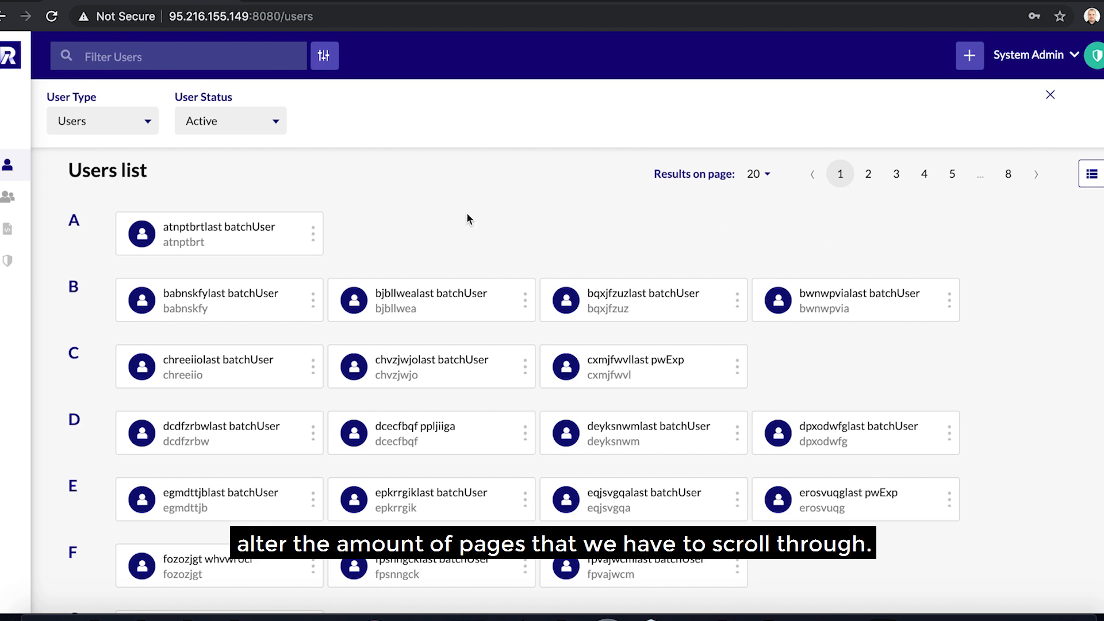
{"action": "mouse_move", "coordinate": [458, 221]}
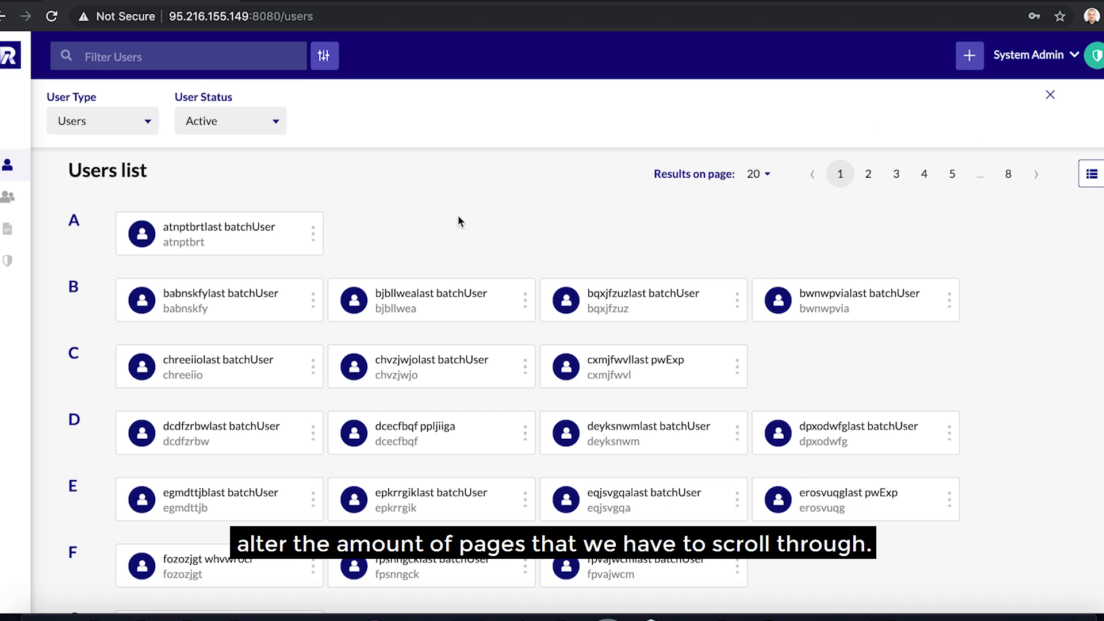
{"action": "left_click", "coordinate": [219, 233]}
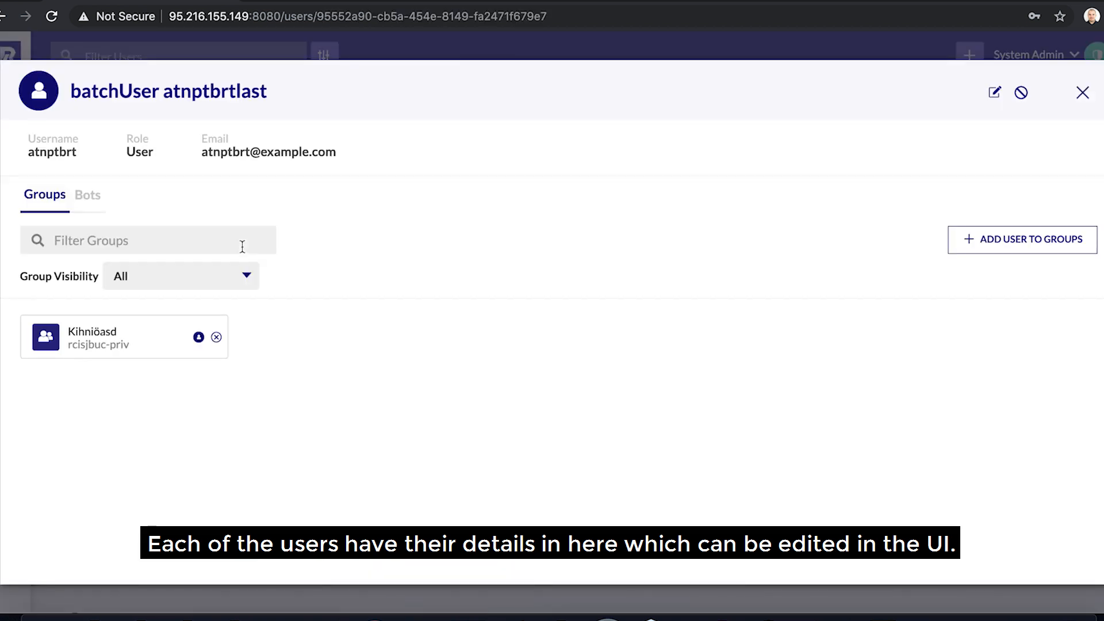
{"action": "mouse_move", "coordinate": [567, 263]}
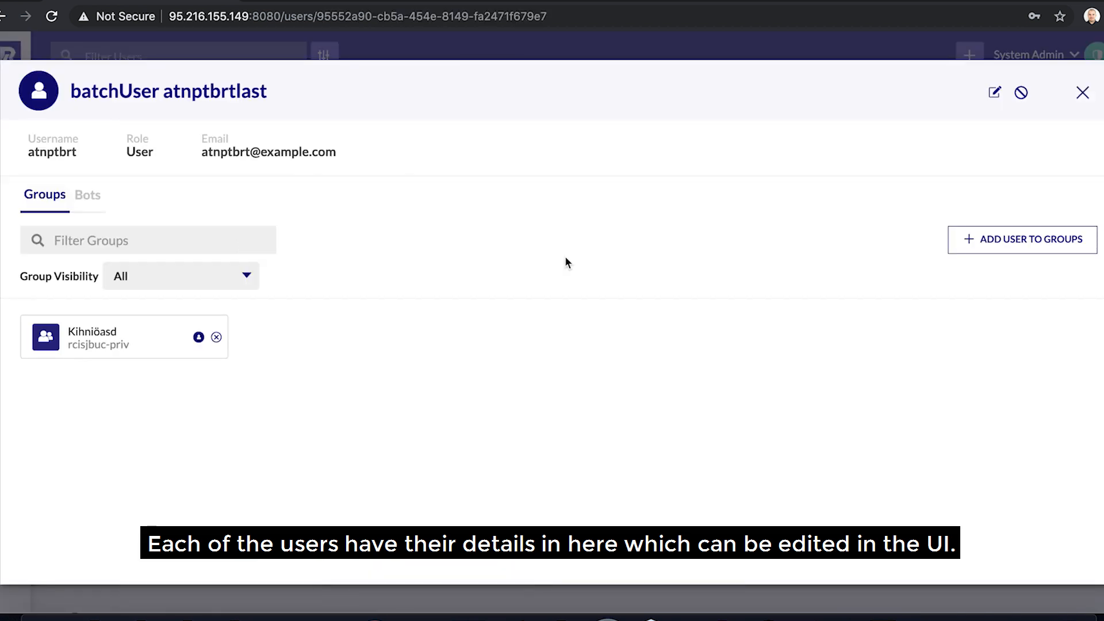
{"action": "left_click", "coordinate": [994, 92]}
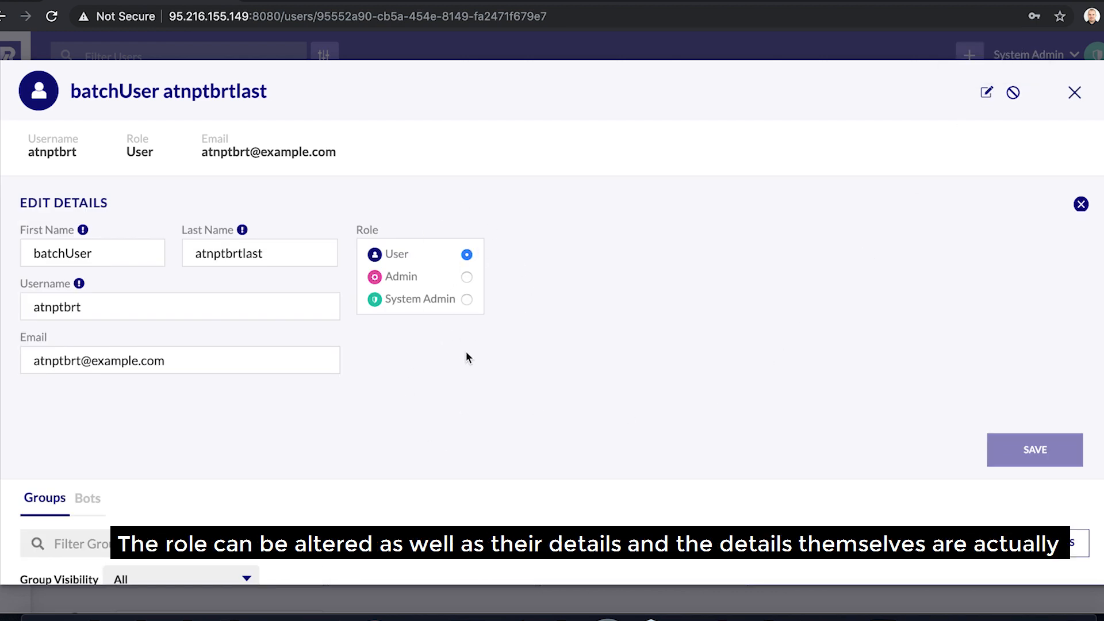
{"action": "mouse_move", "coordinate": [537, 296]}
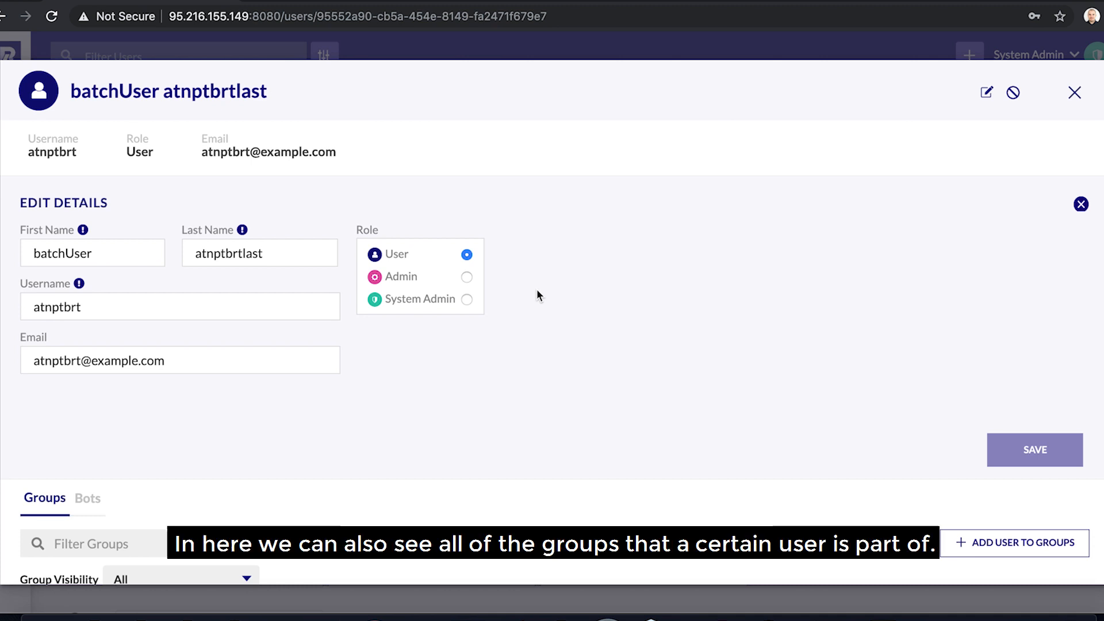
{"action": "scroll", "scroll_direction": "down", "scroll_amount": 3}
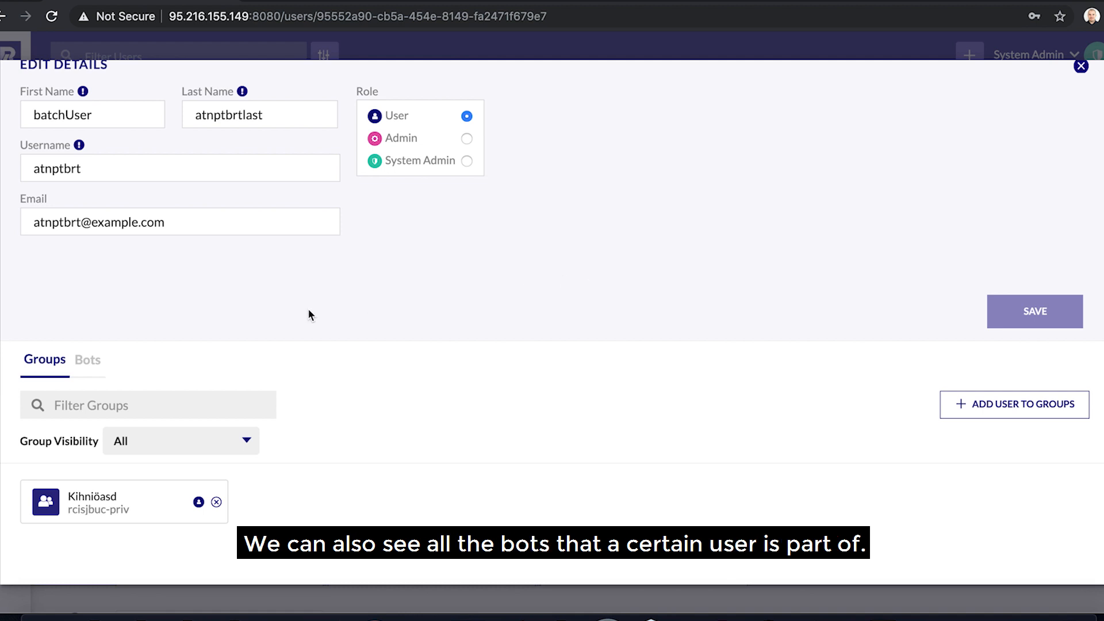
{"action": "left_click", "coordinate": [88, 360]}
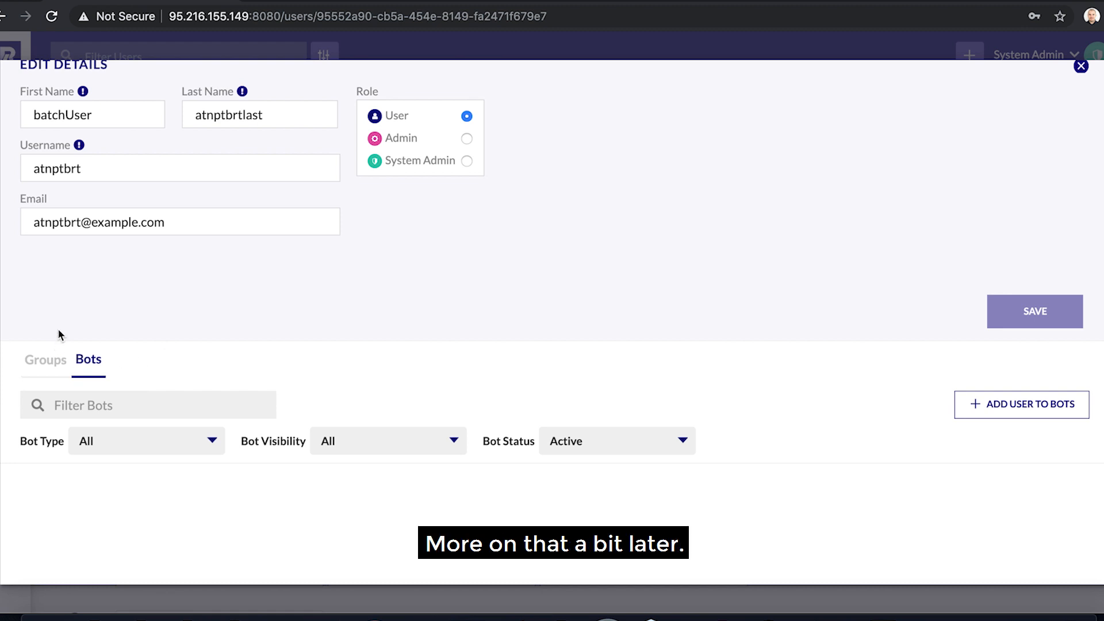
{"action": "left_click", "coordinate": [1081, 66]}
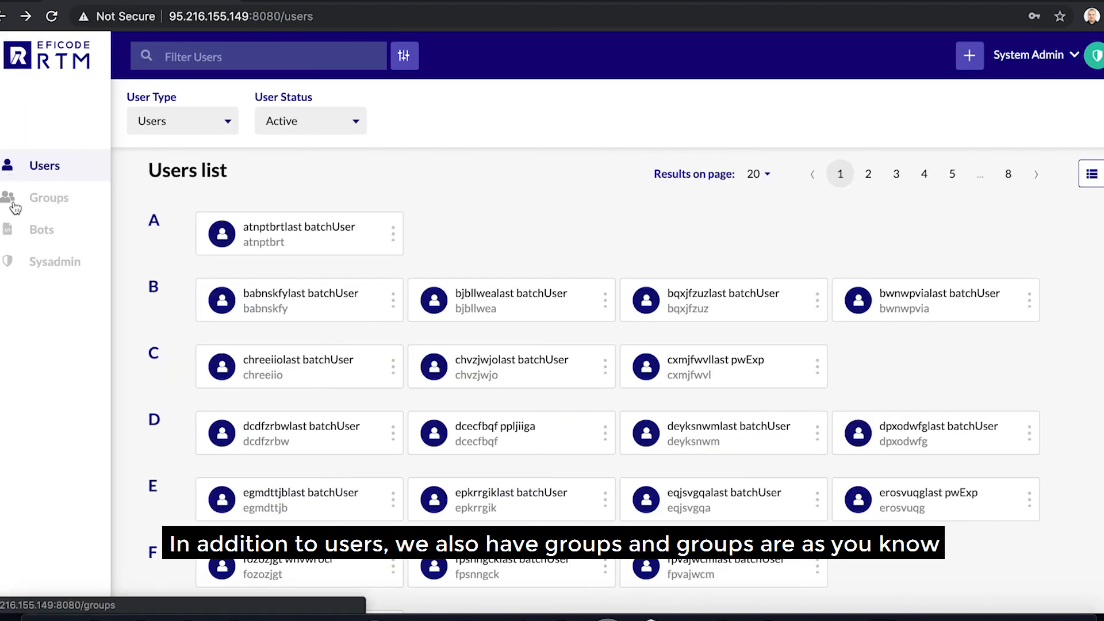
{"action": "mouse_move", "coordinate": [16, 209]}
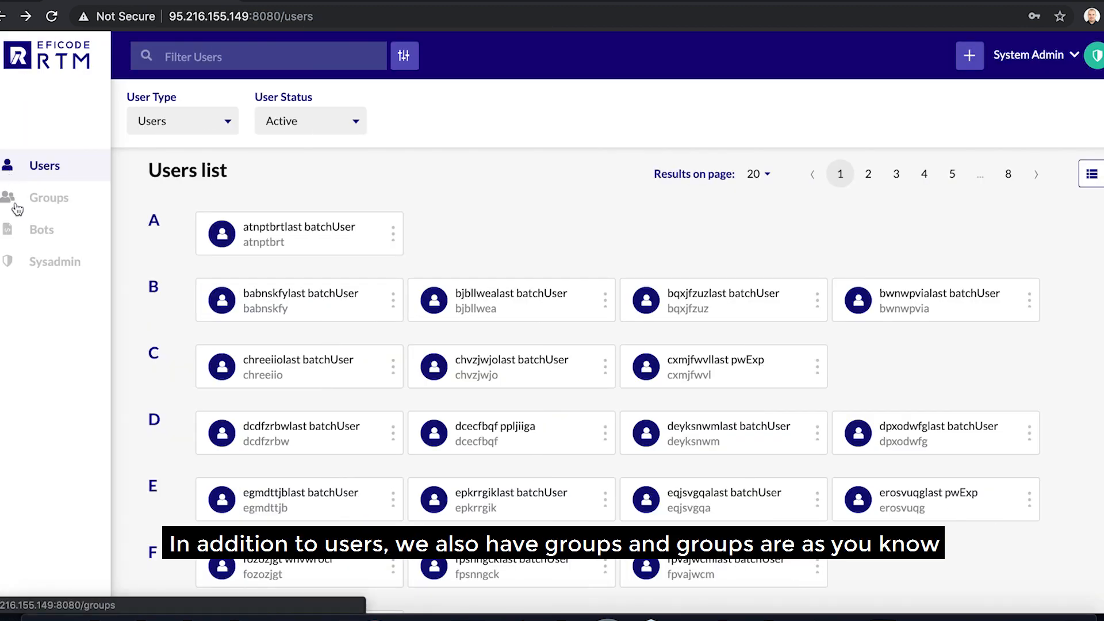
Step: Switch to Groups and open the Askolaasd group card
{"action": "left_click", "coordinate": [50, 197]}
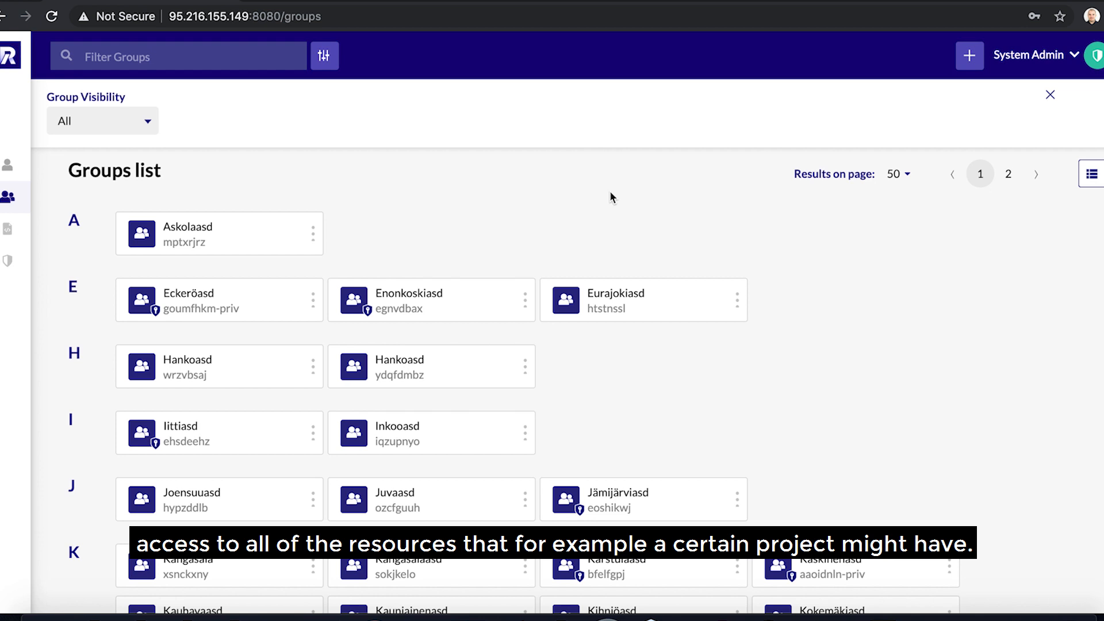
{"action": "left_click", "coordinate": [187, 233]}
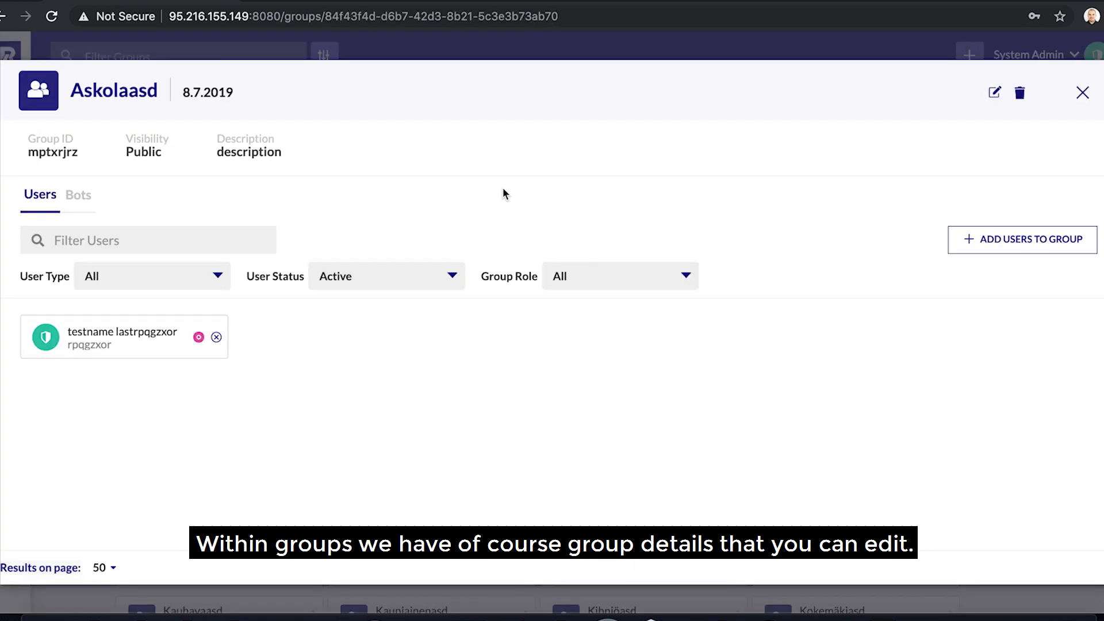
{"action": "mouse_move", "coordinate": [982, 79]}
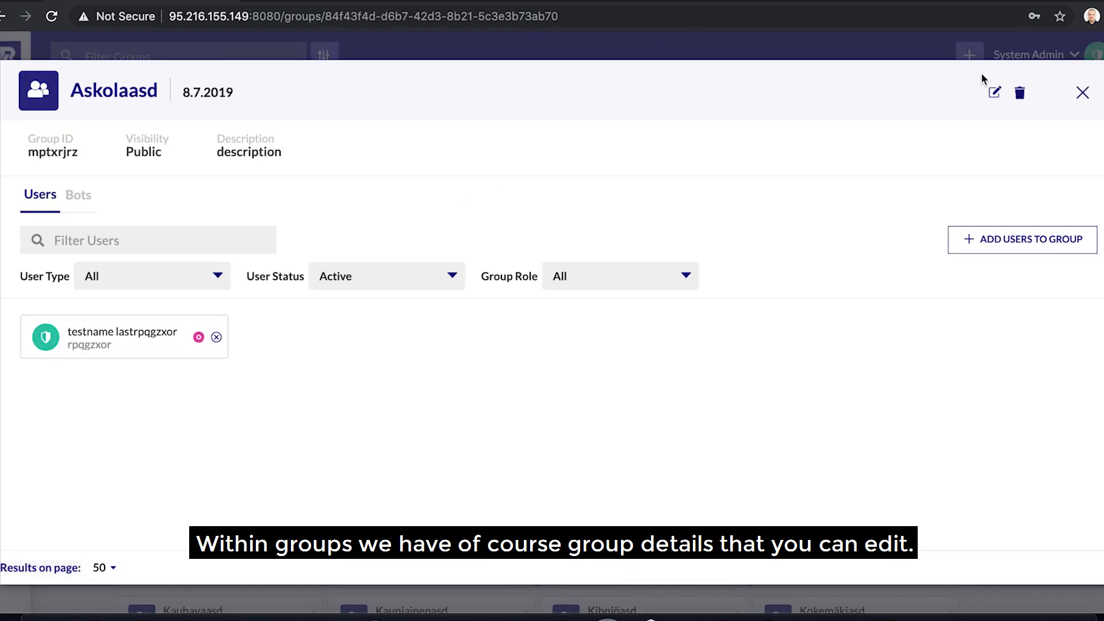
{"action": "left_click", "coordinate": [993, 92]}
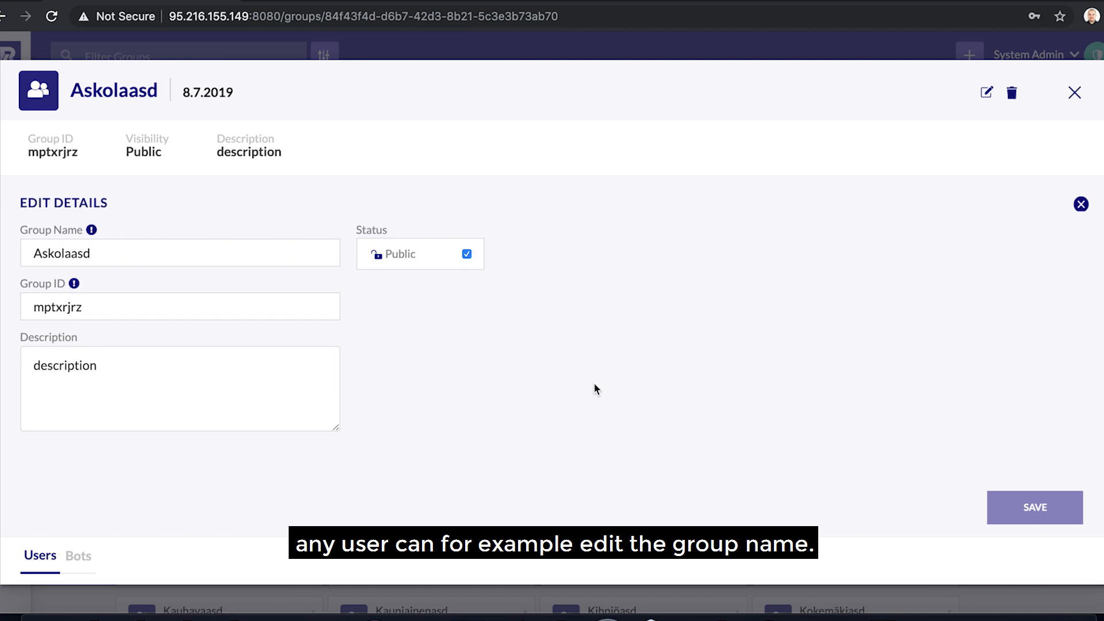
{"action": "left_click", "coordinate": [1082, 204]}
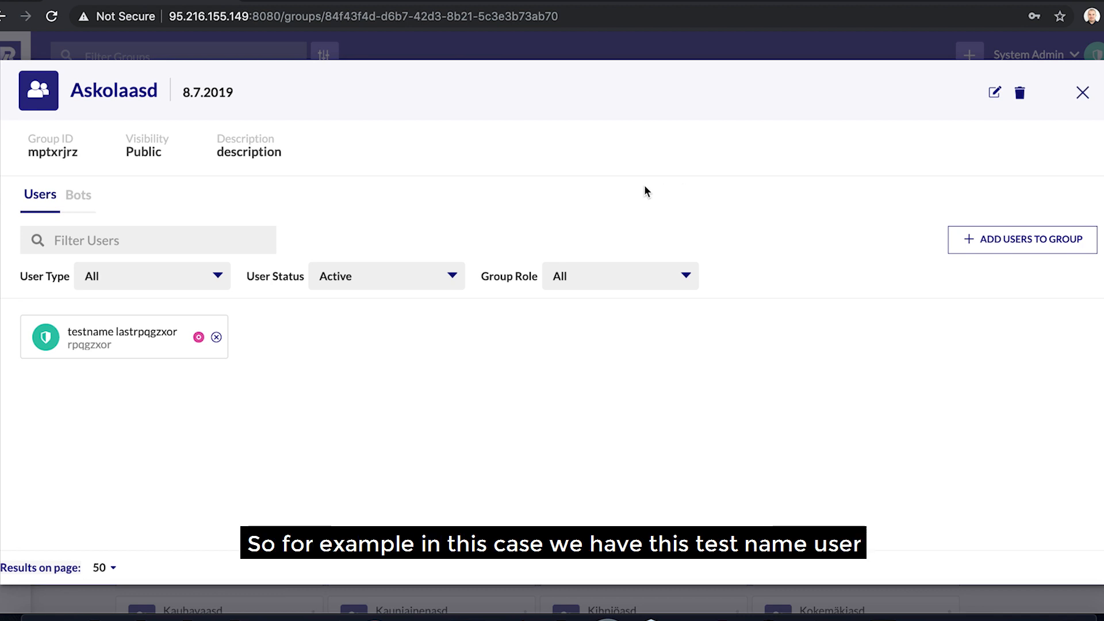
{"action": "mouse_move", "coordinate": [295, 430]}
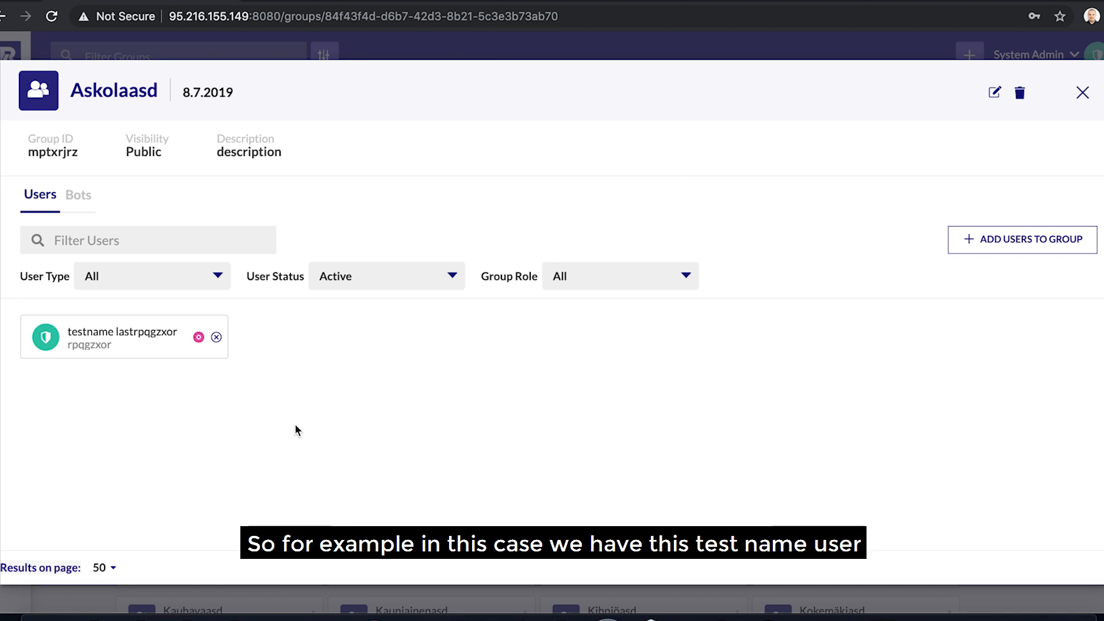
{"action": "mouse_move", "coordinate": [87, 373]}
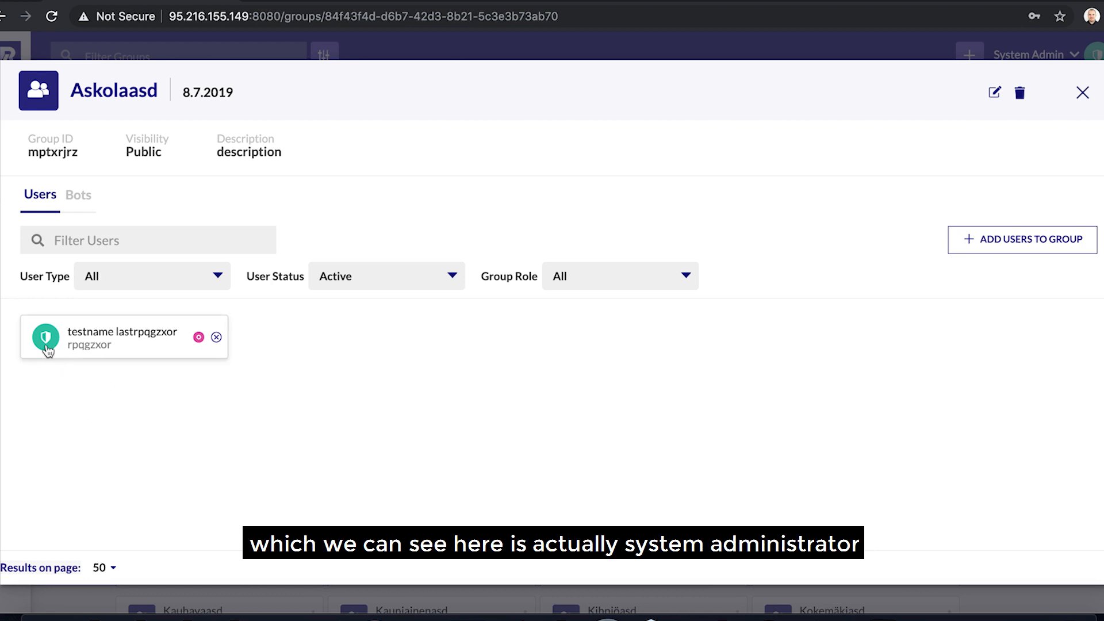
{"action": "mouse_move", "coordinate": [29, 359]}
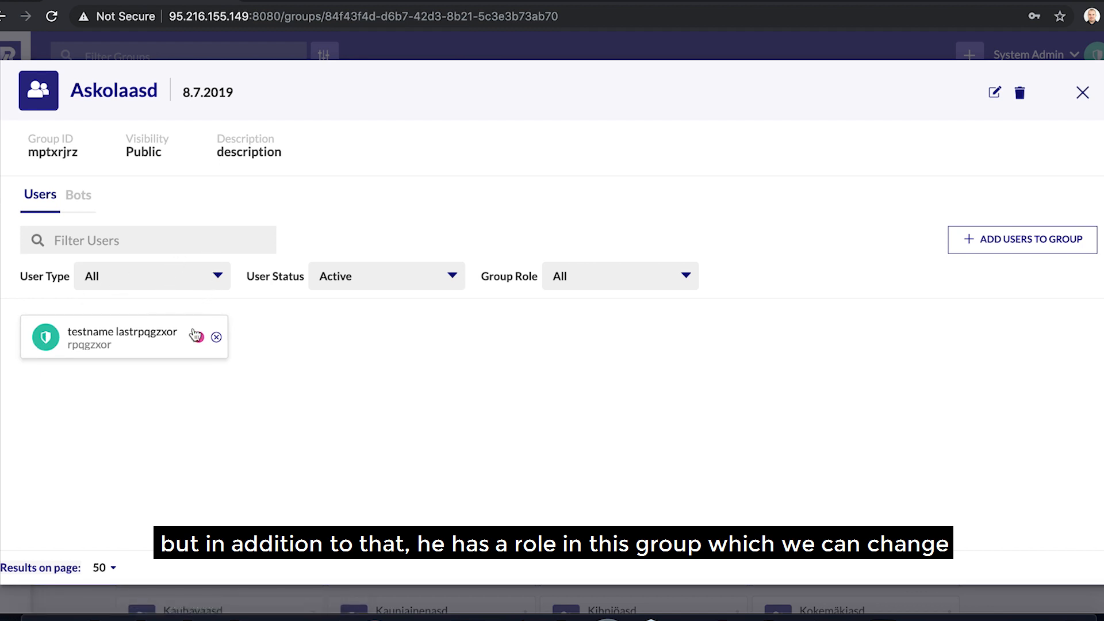
Step: View the member's Admin/Member role options, then open the add-users dialog
{"action": "left_click", "coordinate": [197, 338]}
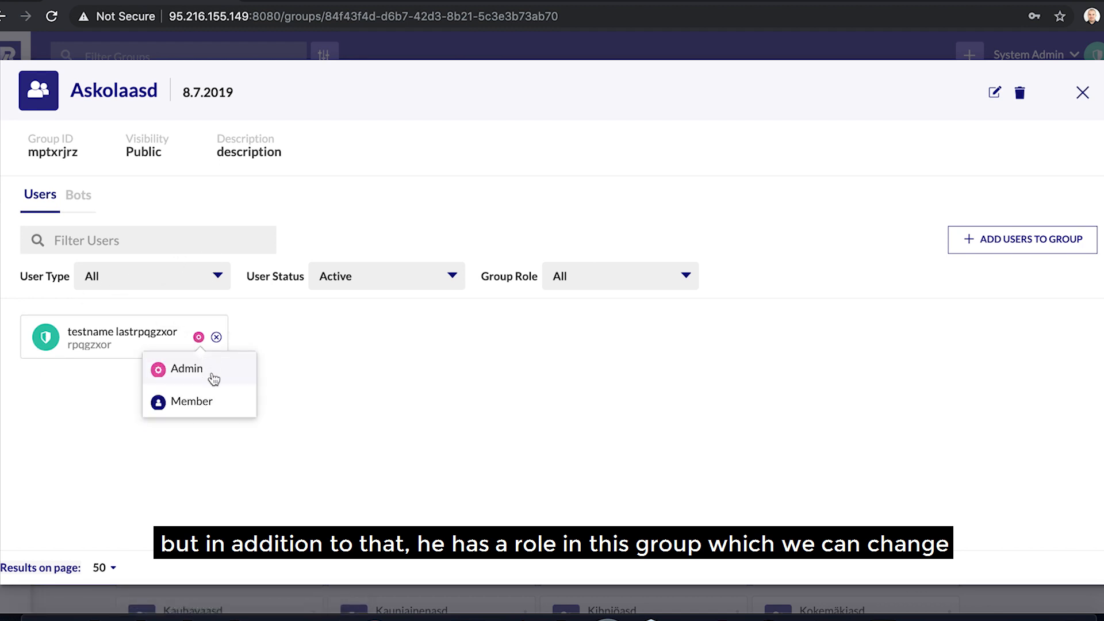
{"action": "mouse_move", "coordinate": [216, 385]}
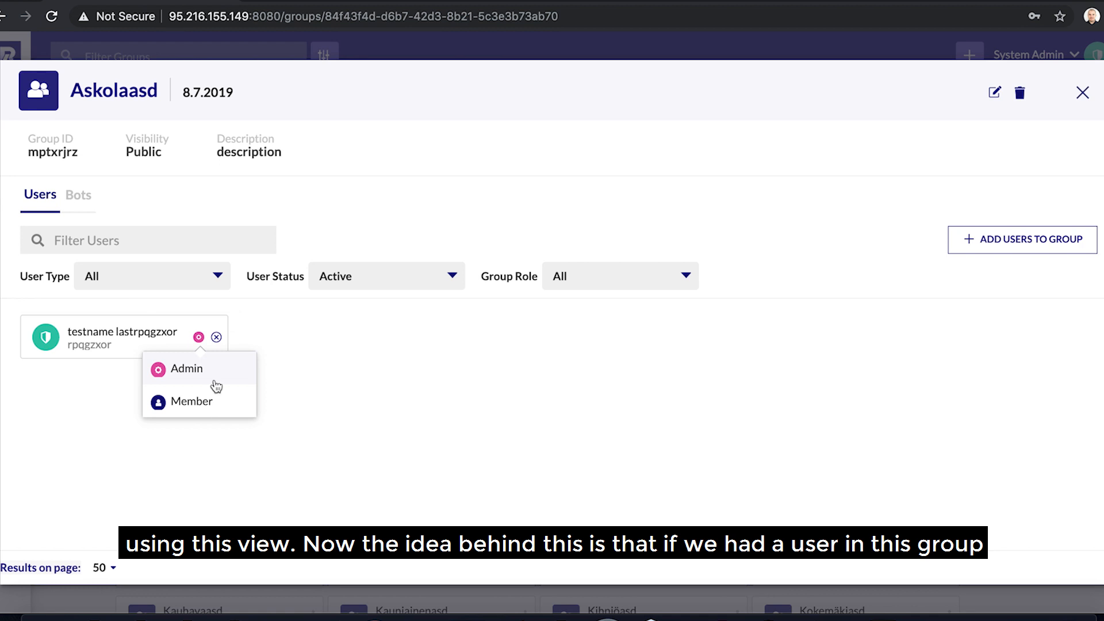
{"action": "left_click", "coordinate": [1022, 239]}
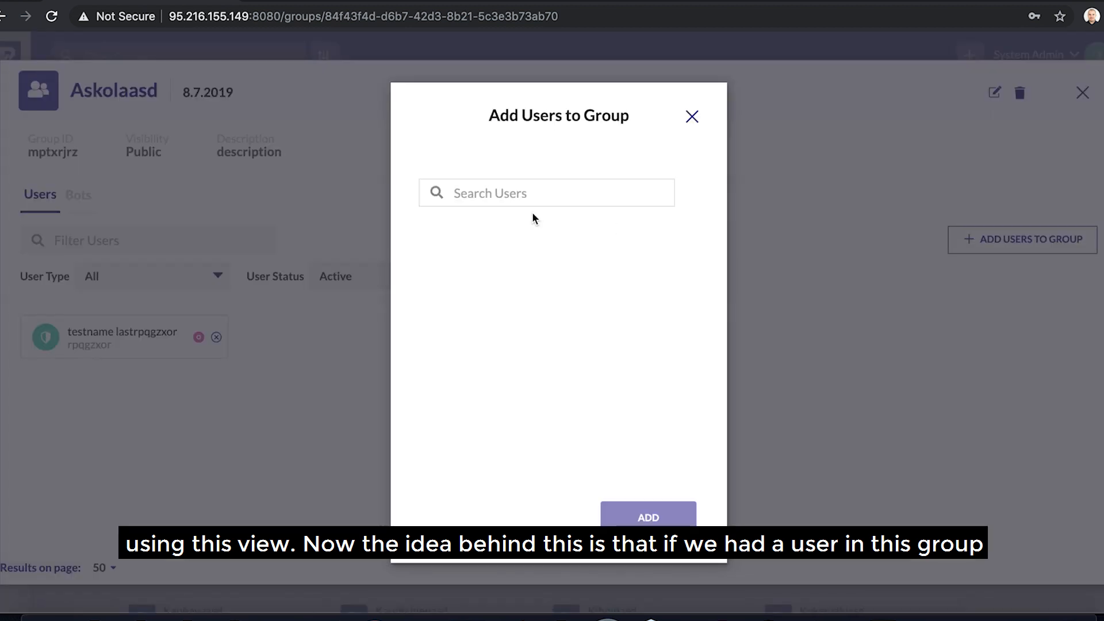
Step: Search 'test' and add testname lastabnhpvbc to Askolaasd
{"action": "type", "text": "test"}
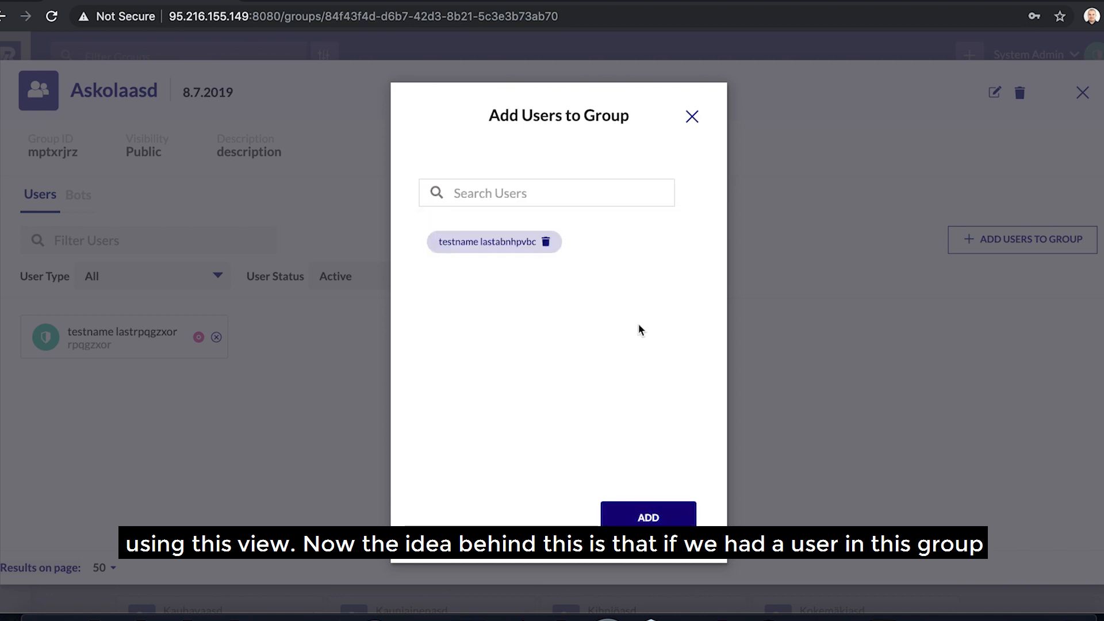
{"action": "left_click", "coordinate": [647, 517]}
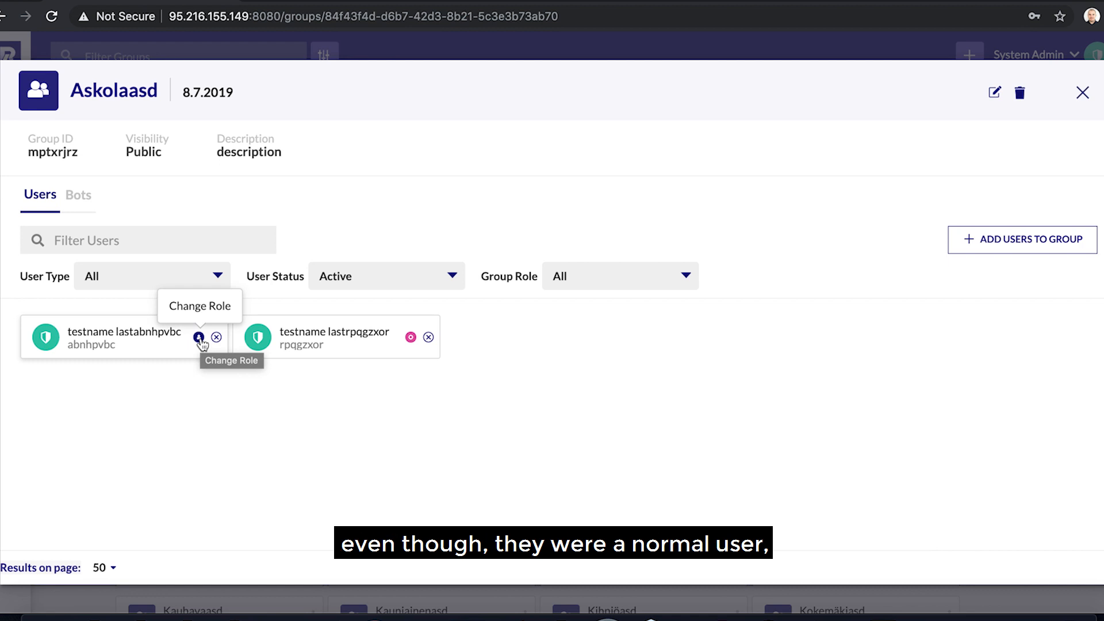
Step: Make testname lastabnhpvbc a group Admin and close the group details
{"action": "left_click", "coordinate": [200, 338]}
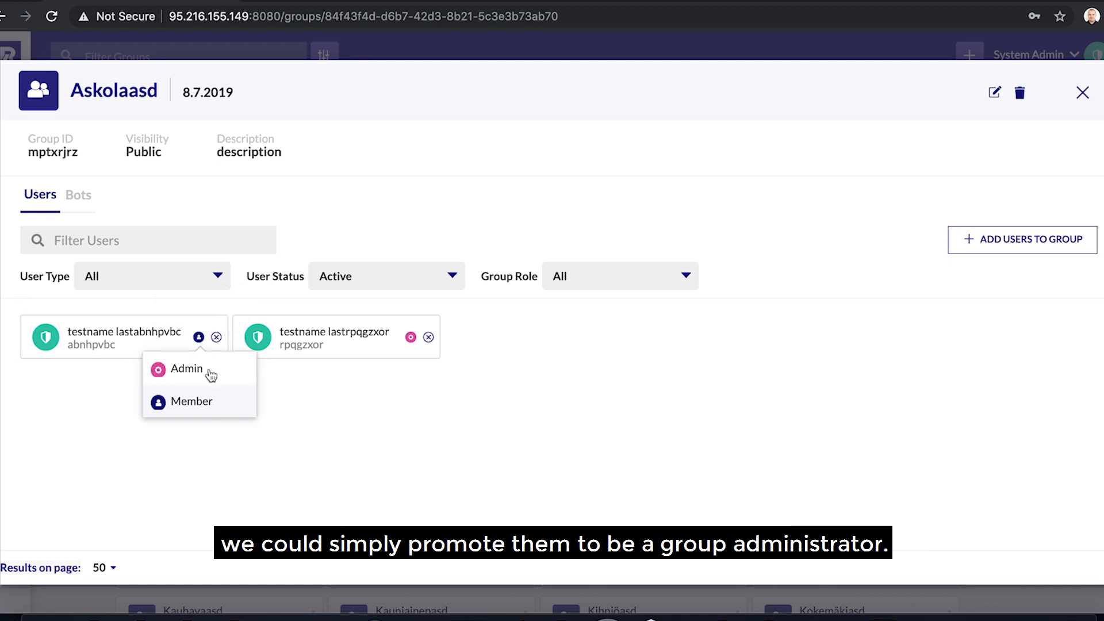
{"action": "left_click", "coordinate": [186, 368]}
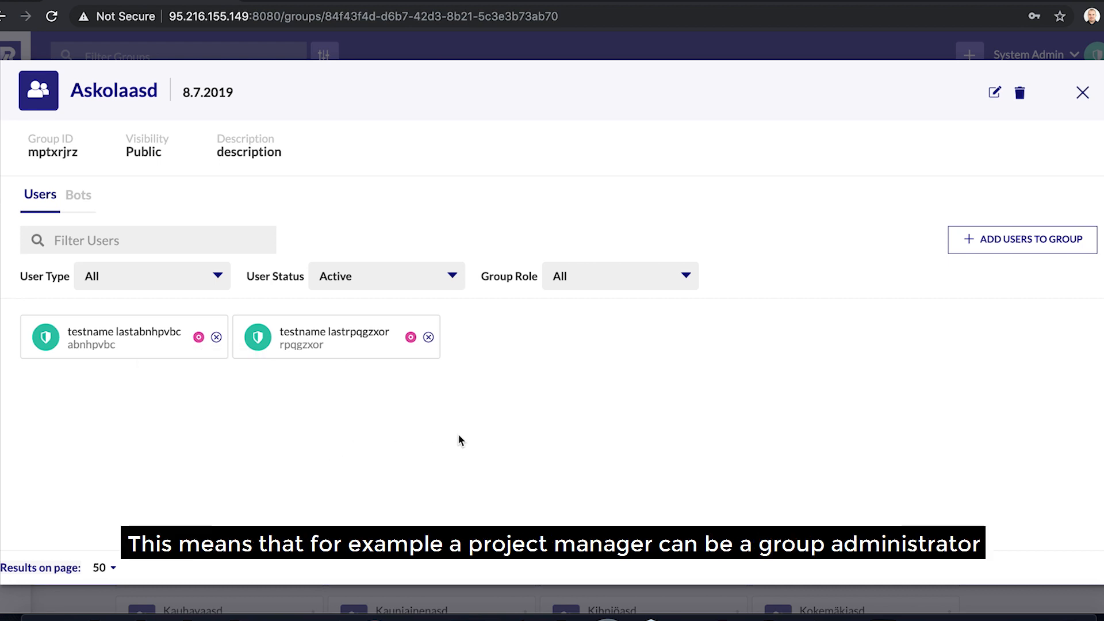
{"action": "mouse_move", "coordinate": [529, 423]}
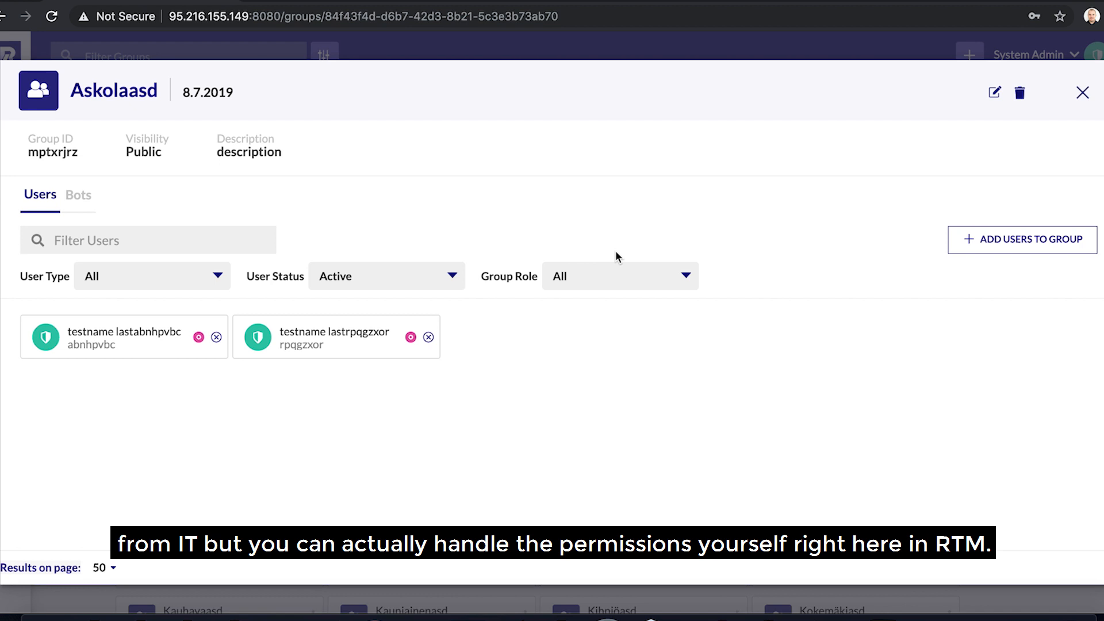
{"action": "left_click", "coordinate": [1082, 92]}
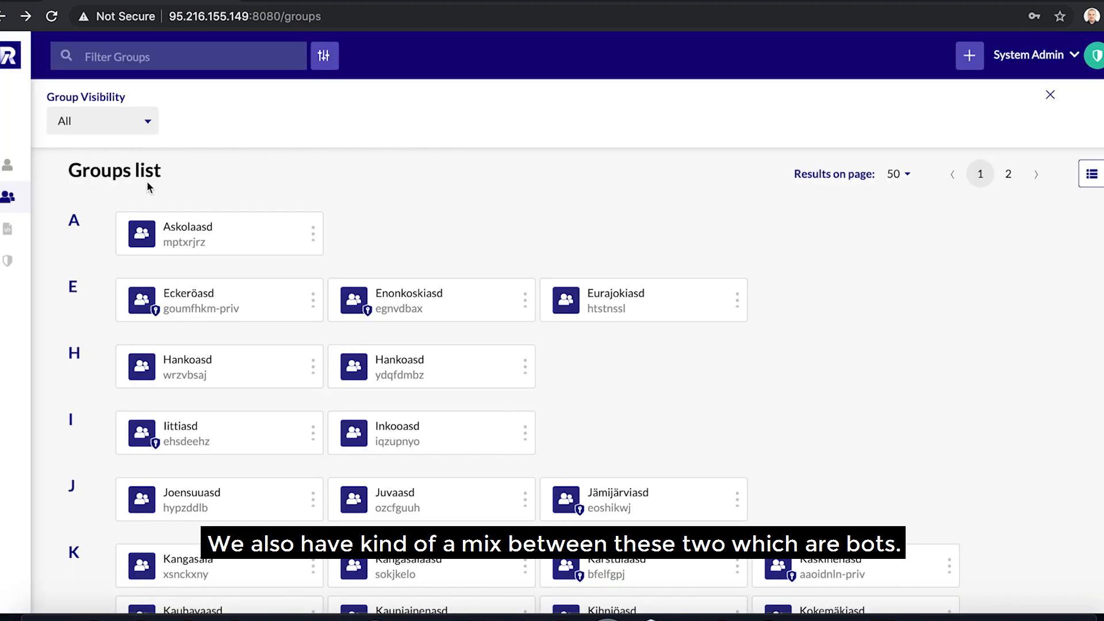
{"action": "mouse_move", "coordinate": [160, 169]}
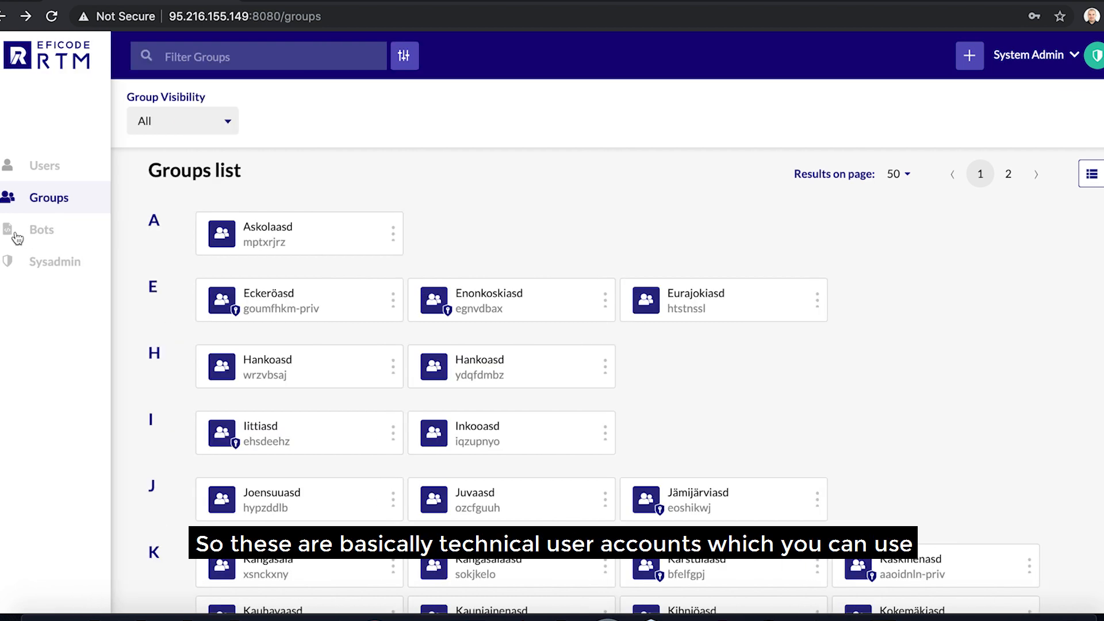
Step: Switch to Bots and open the Add Bot form
{"action": "left_click", "coordinate": [41, 230]}
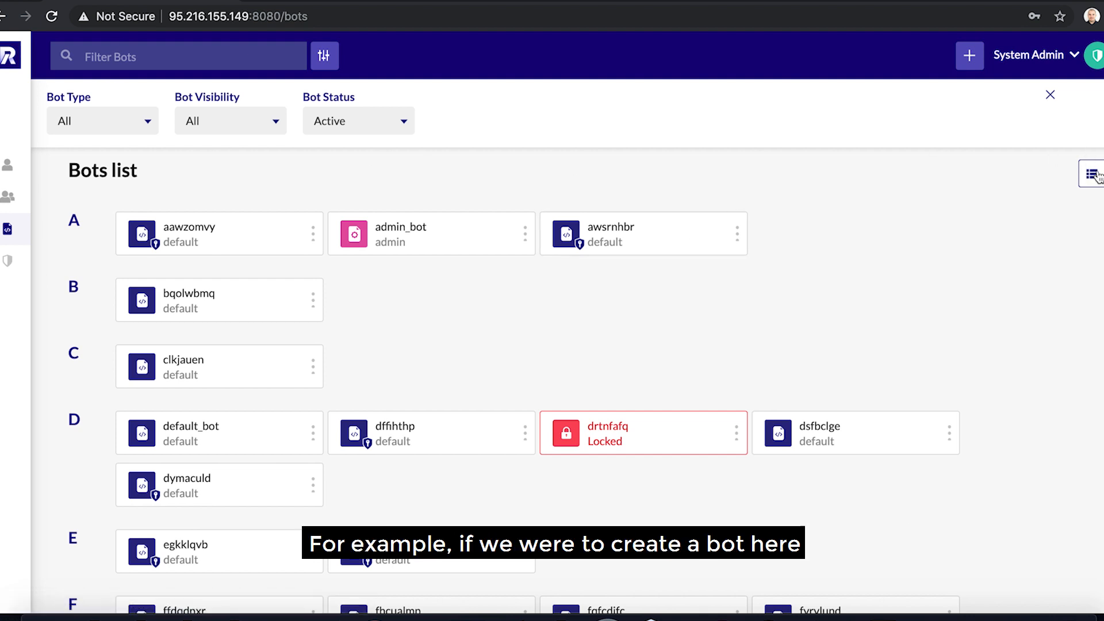
{"action": "left_click", "coordinate": [970, 56]}
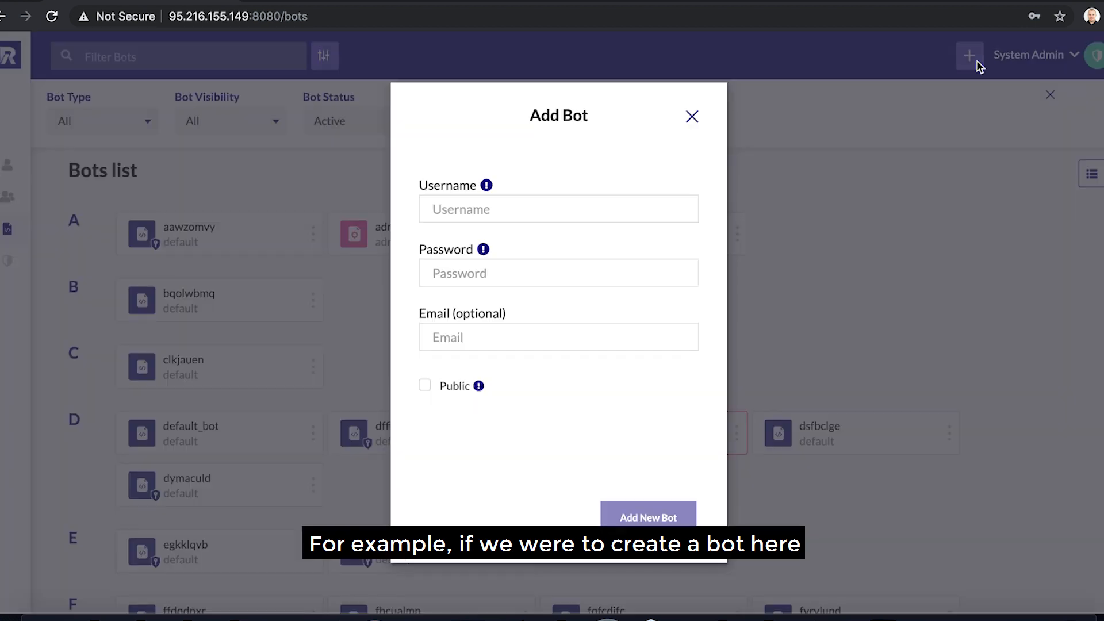
Step: Add bot testbot123 with a password
{"action": "type", "text": "••••"}
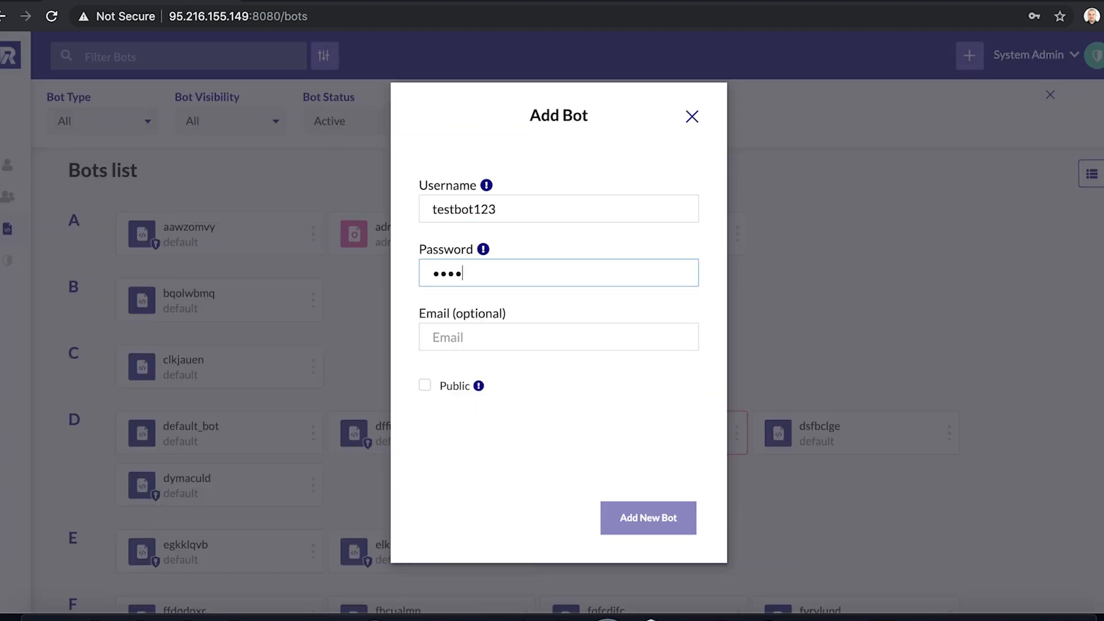
{"action": "left_click", "coordinate": [647, 518]}
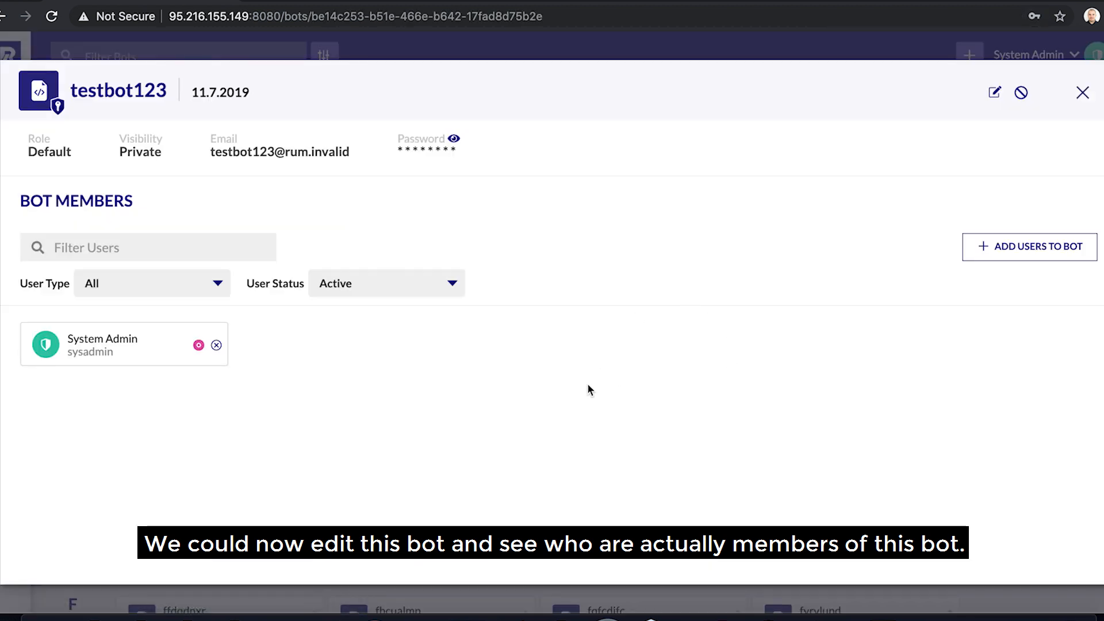
{"action": "mouse_move", "coordinate": [799, 178]}
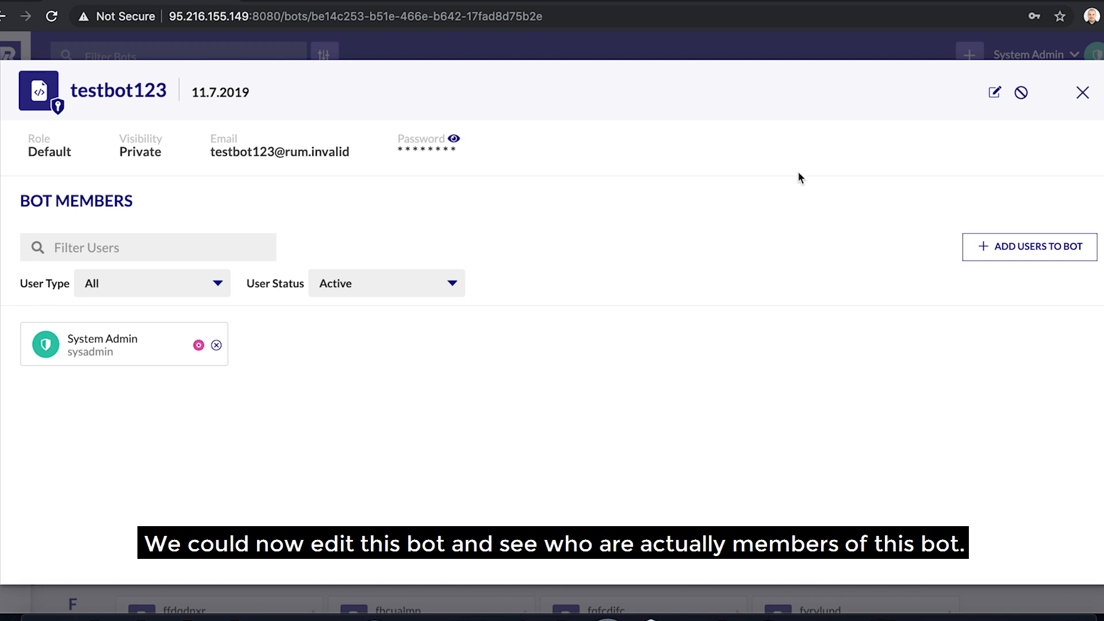
{"action": "mouse_move", "coordinate": [1005, 249]}
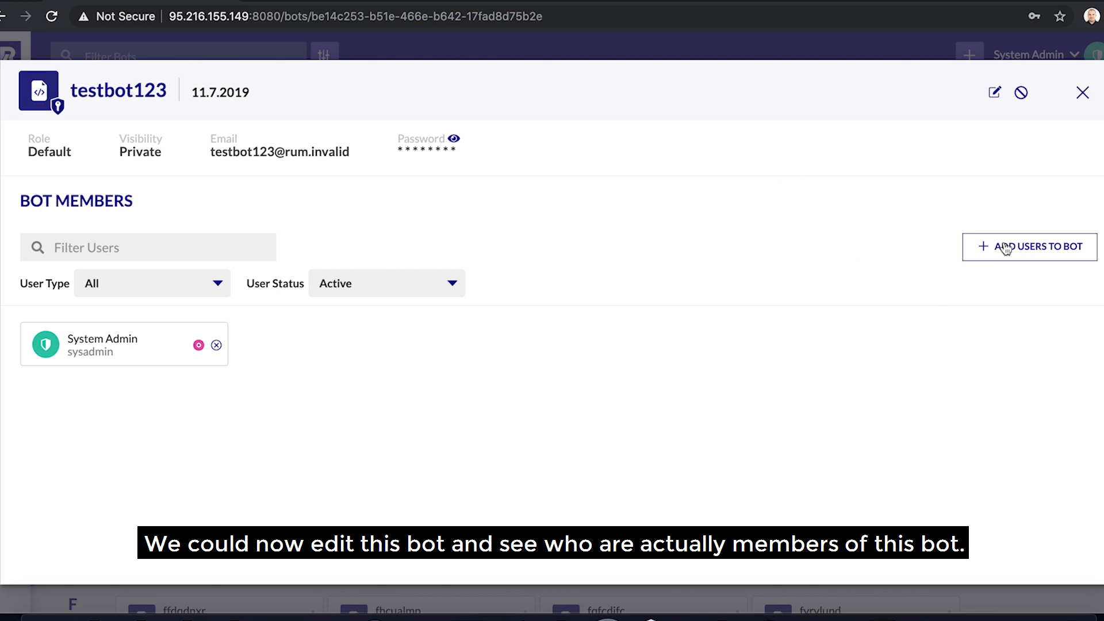
Step: Search 'ad' and add test user lastanynvgvf as a member of testbot123
{"action": "left_click", "coordinate": [1028, 246]}
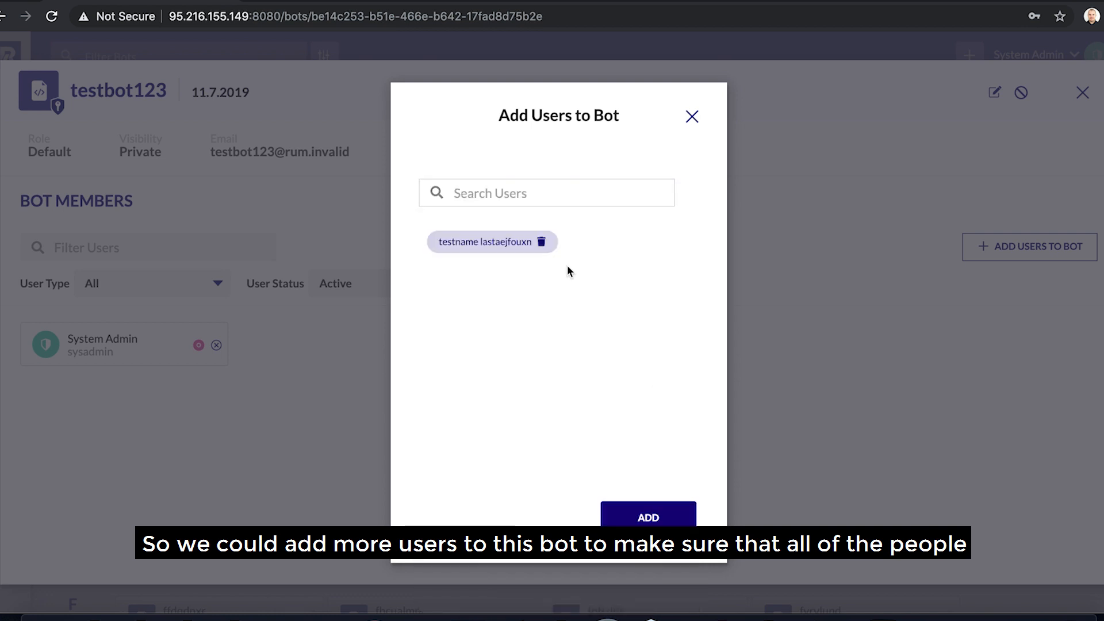
{"action": "type", "text": "ad"}
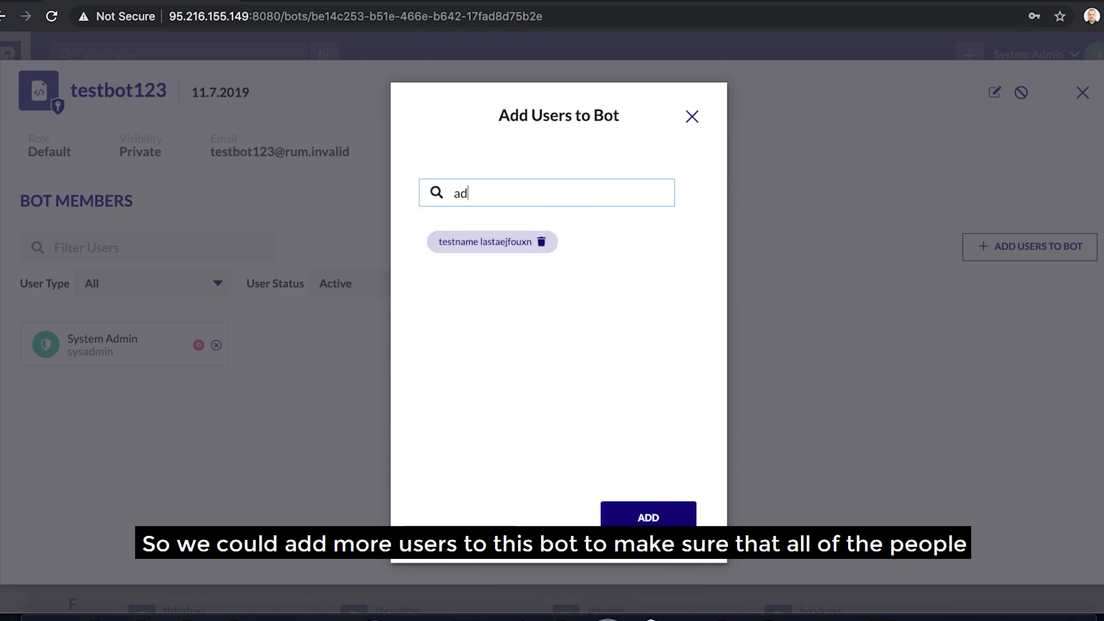
{"action": "left_click", "coordinate": [631, 241]}
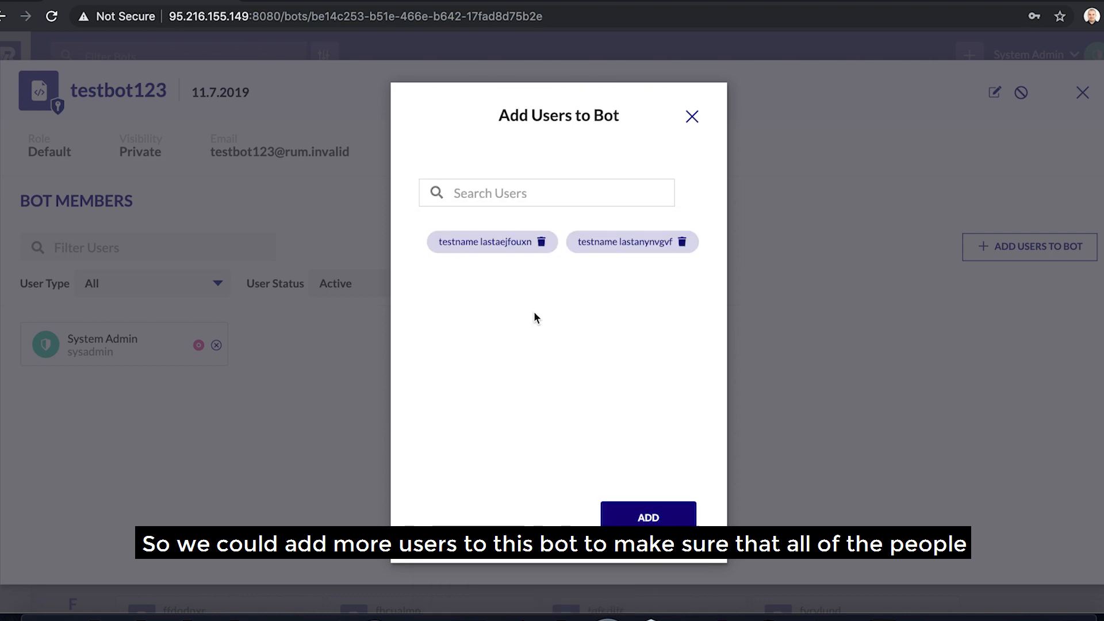
{"action": "left_click", "coordinate": [647, 516]}
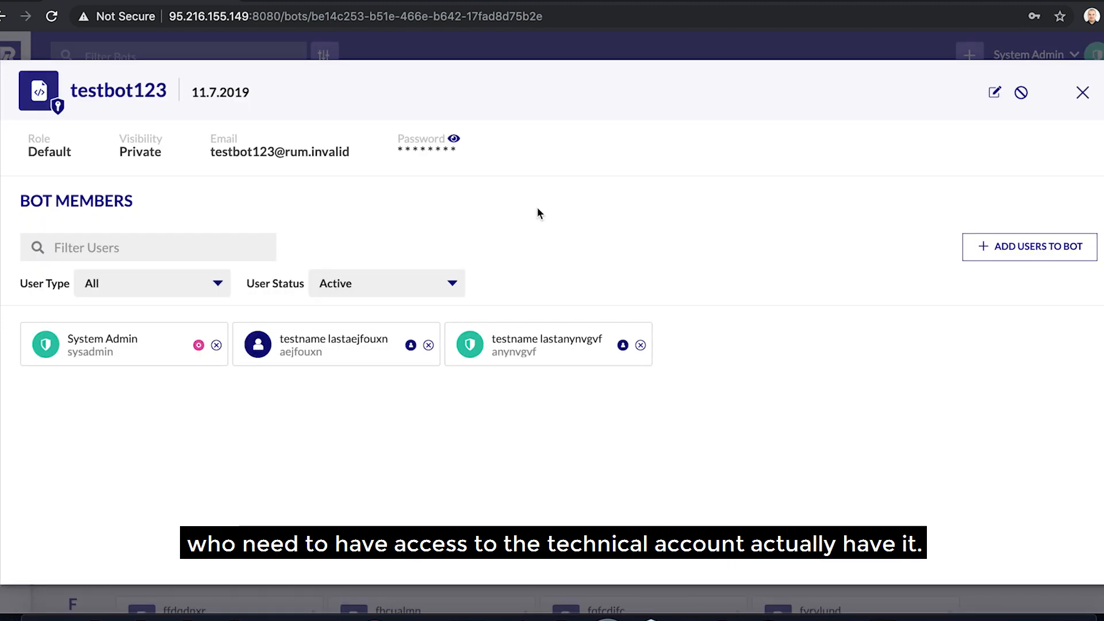
{"action": "mouse_move", "coordinate": [631, 204]}
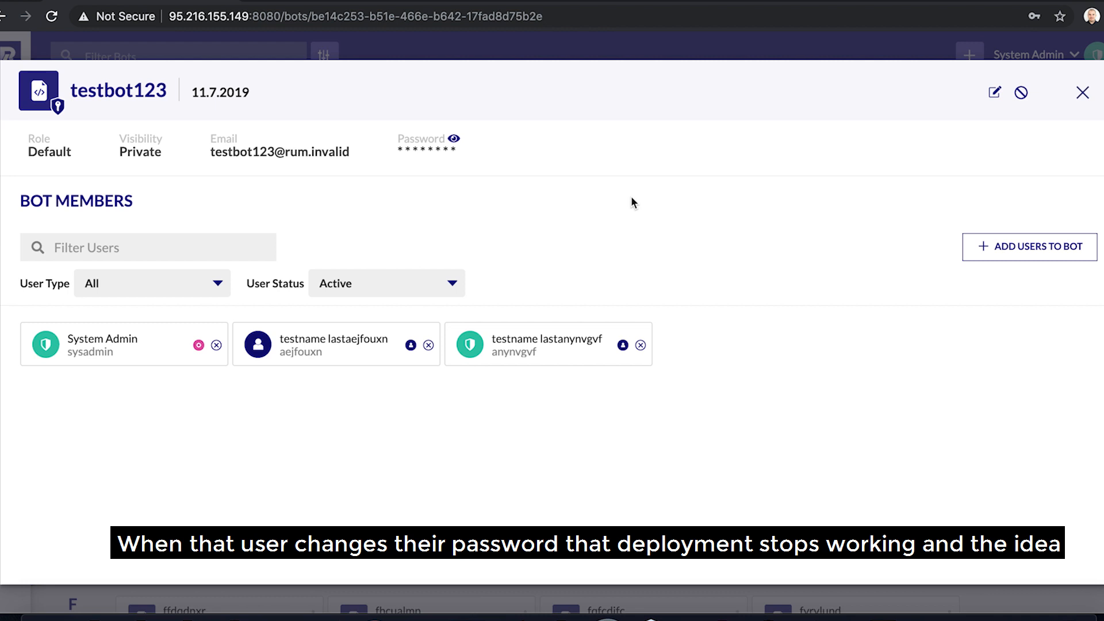
{"action": "mouse_move", "coordinate": [520, 173]}
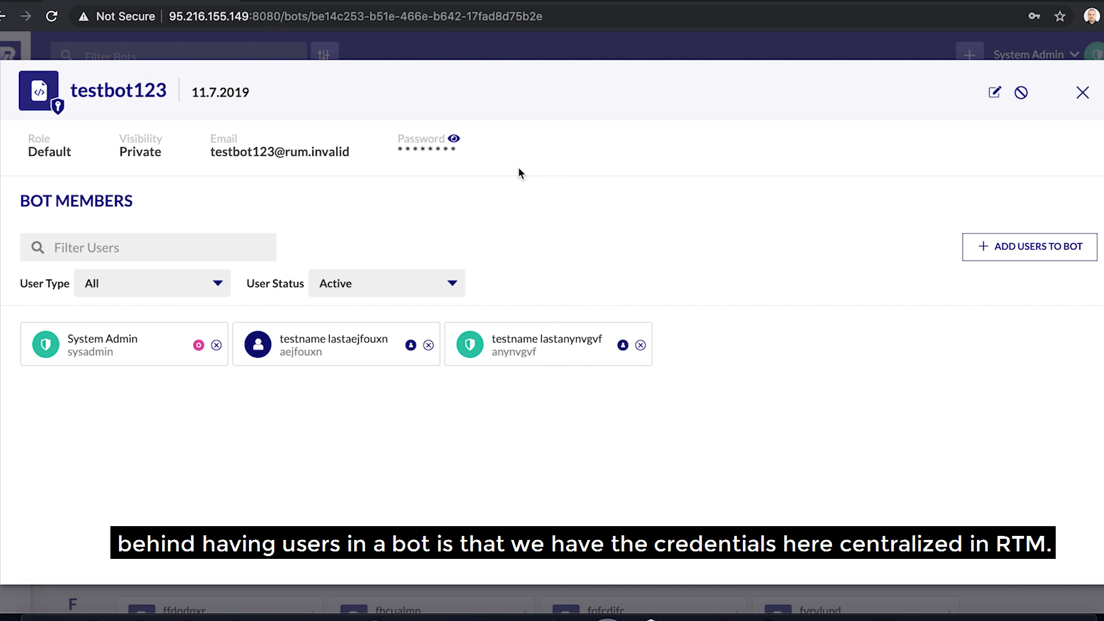
{"action": "mouse_move", "coordinate": [718, 248]}
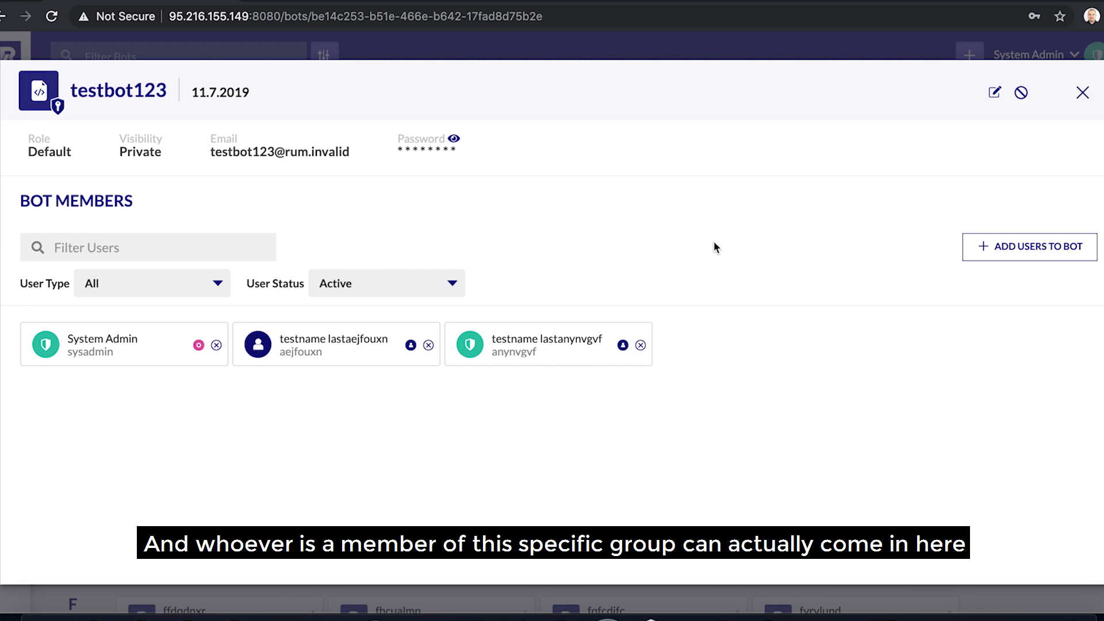
{"action": "mouse_move", "coordinate": [694, 373]}
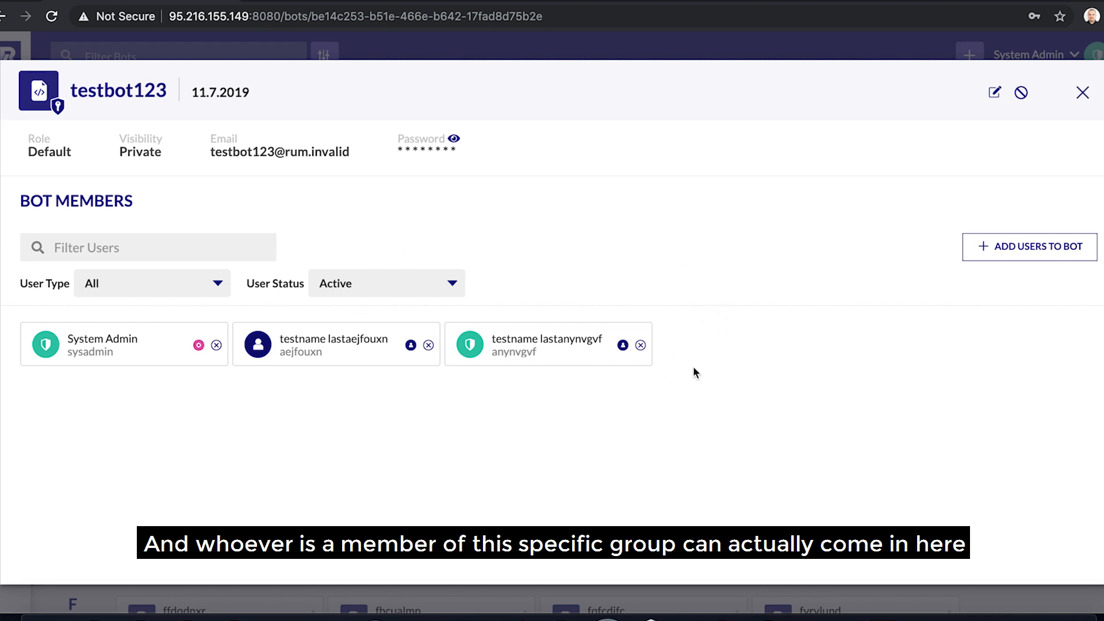
{"action": "mouse_move", "coordinate": [512, 172]}
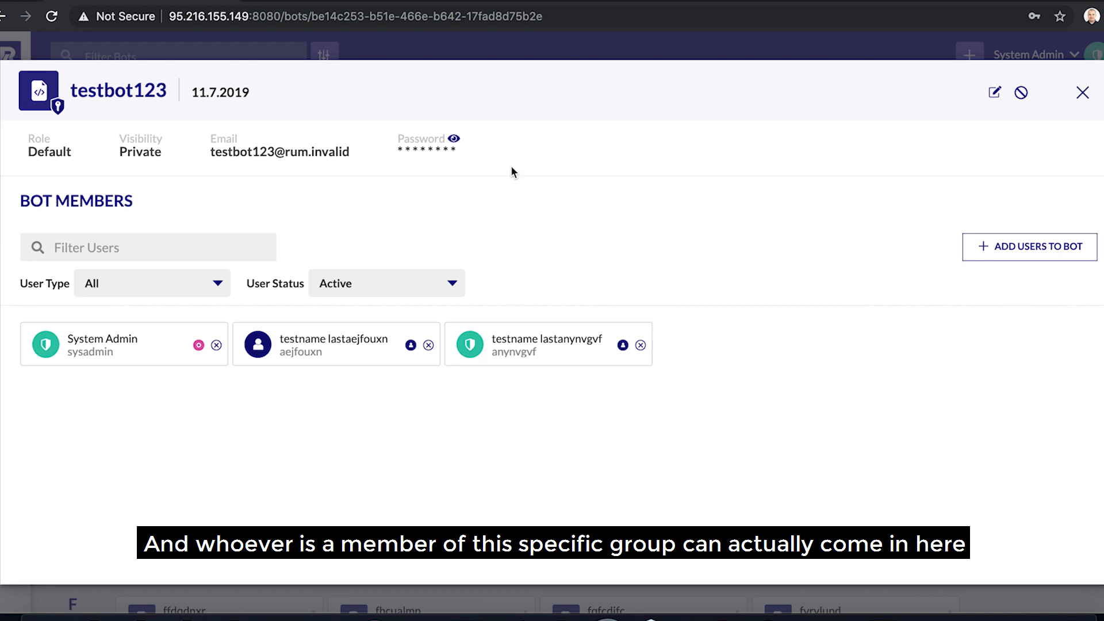
Step: Show testbot123's plain-text password and select it for copying
{"action": "left_click", "coordinate": [456, 139]}
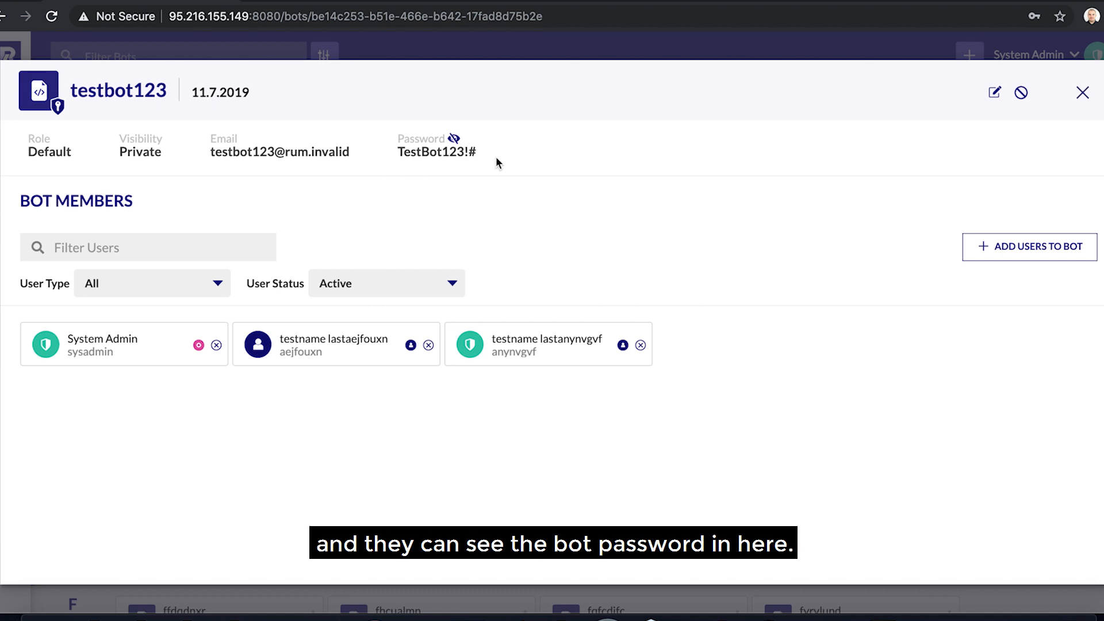
{"action": "double_click", "coordinate": [436, 151]}
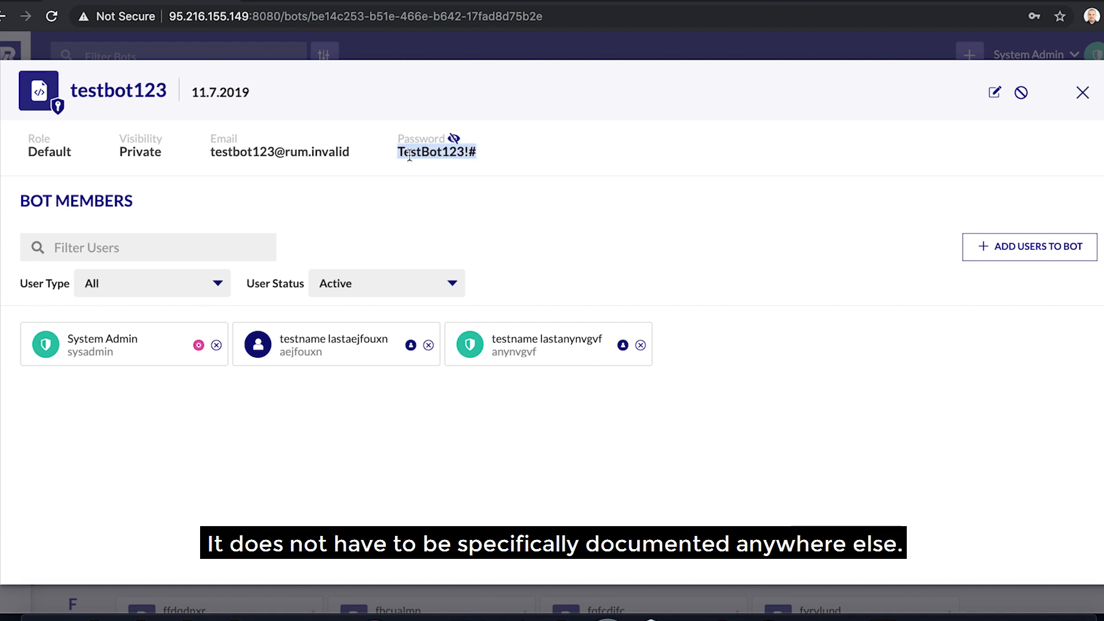
{"action": "mouse_move", "coordinate": [540, 161]}
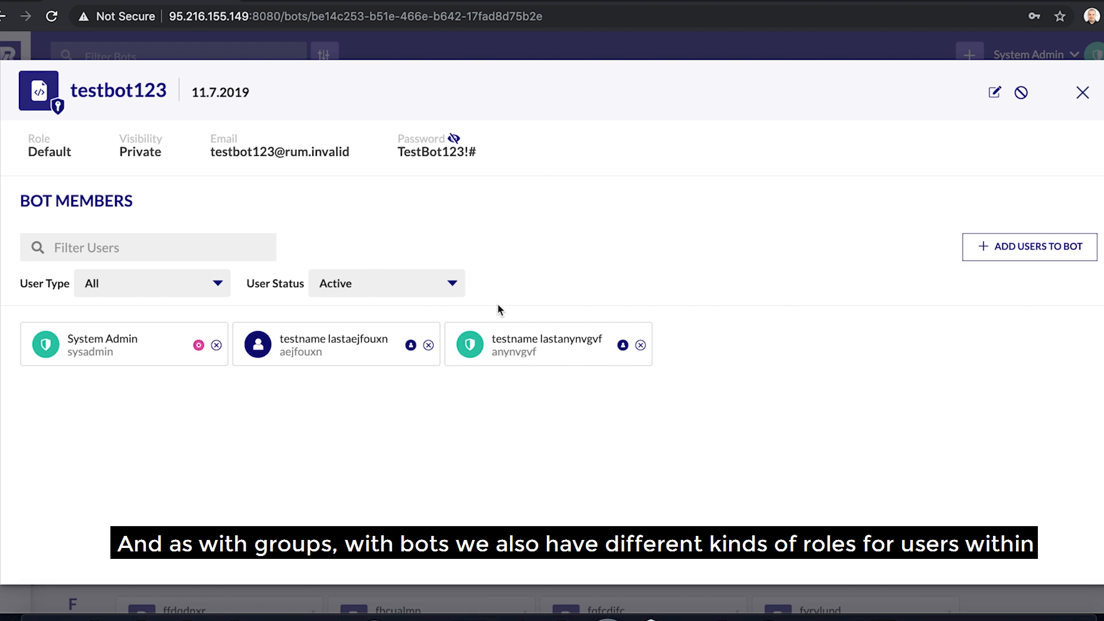
{"action": "mouse_move", "coordinate": [549, 271]}
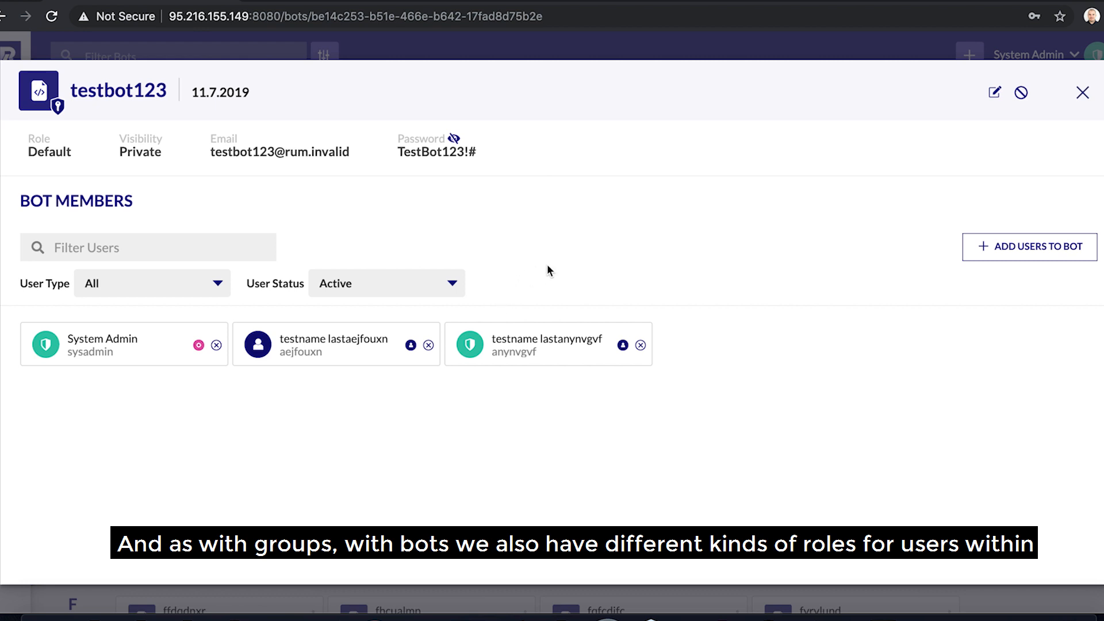
Step: Change testname lastaejfouxn's role on testbot123 to Admin
{"action": "left_click", "coordinate": [622, 345]}
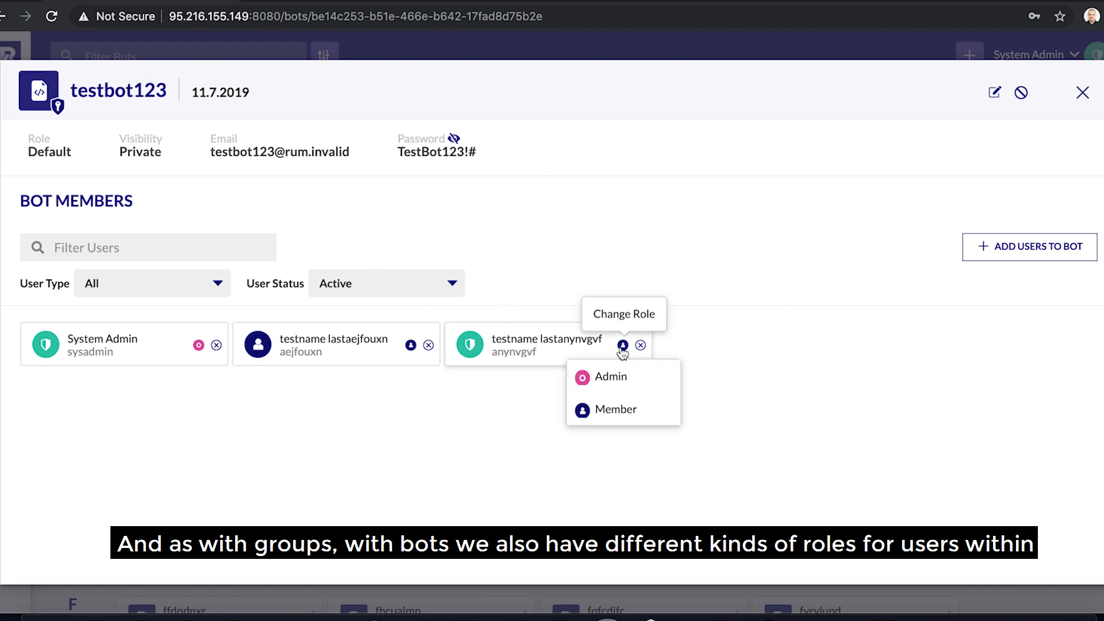
{"action": "mouse_move", "coordinate": [551, 282]}
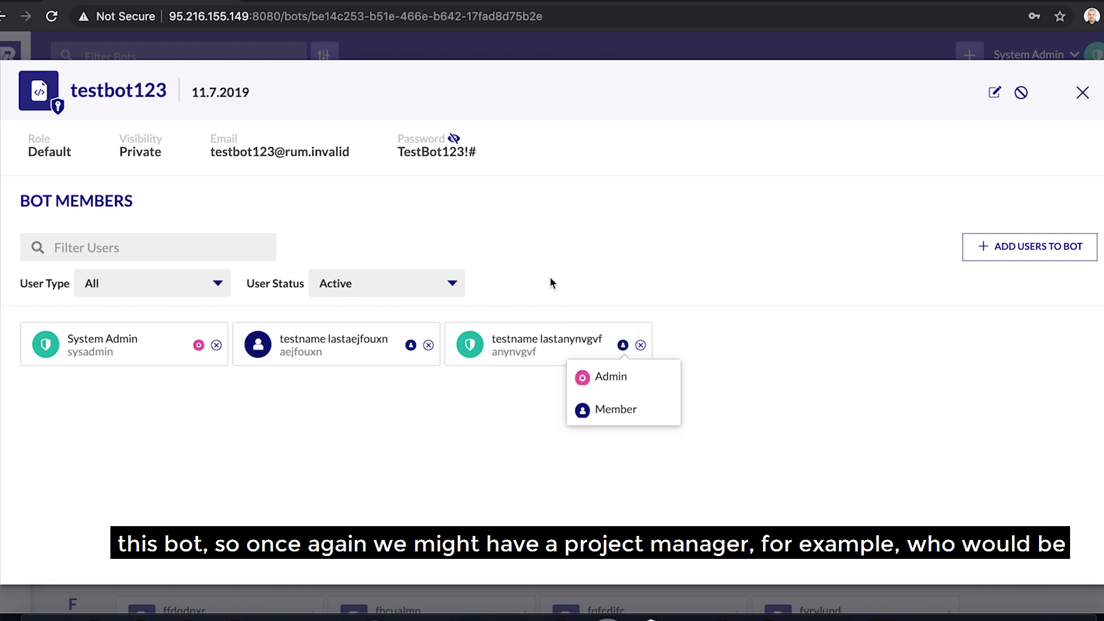
{"action": "left_click", "coordinate": [432, 312]}
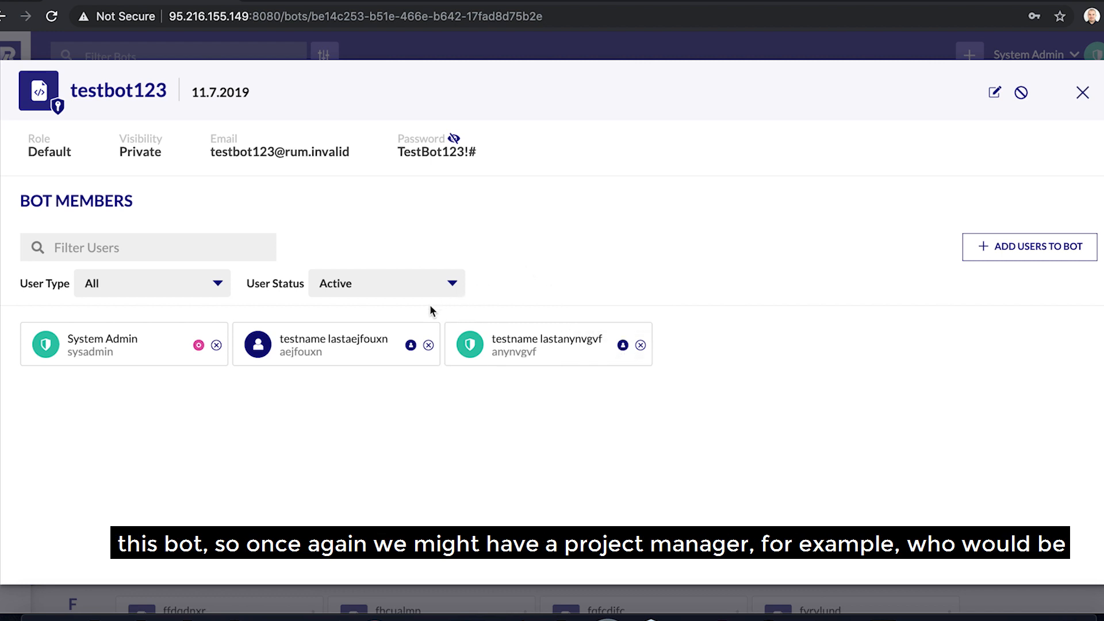
{"action": "left_click", "coordinate": [411, 346]}
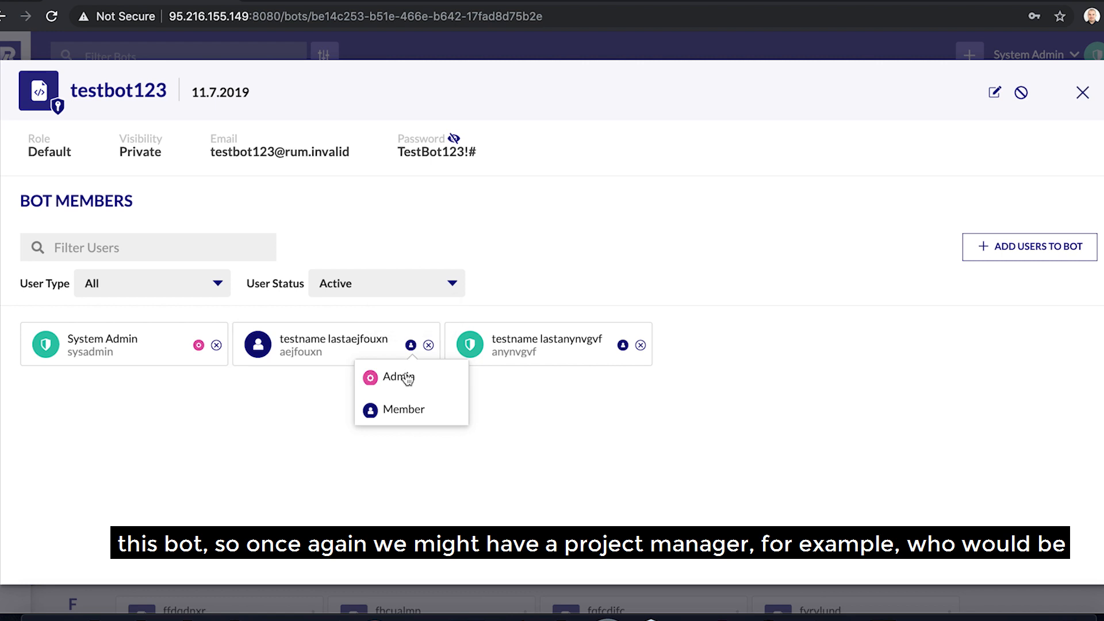
{"action": "left_click", "coordinate": [397, 377]}
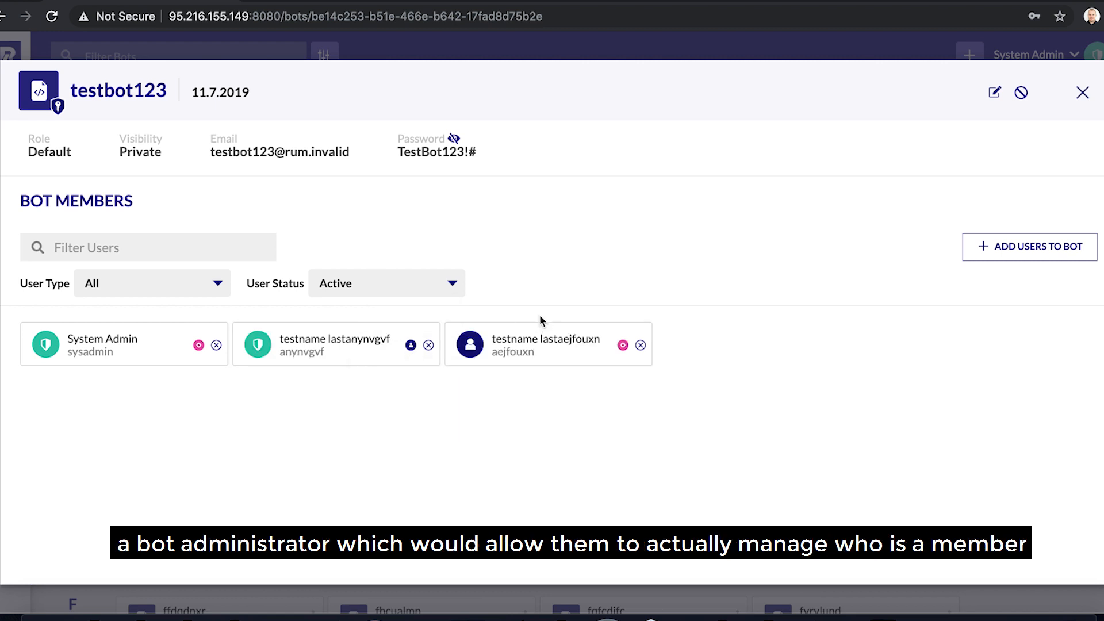
{"action": "mouse_move", "coordinate": [596, 297]}
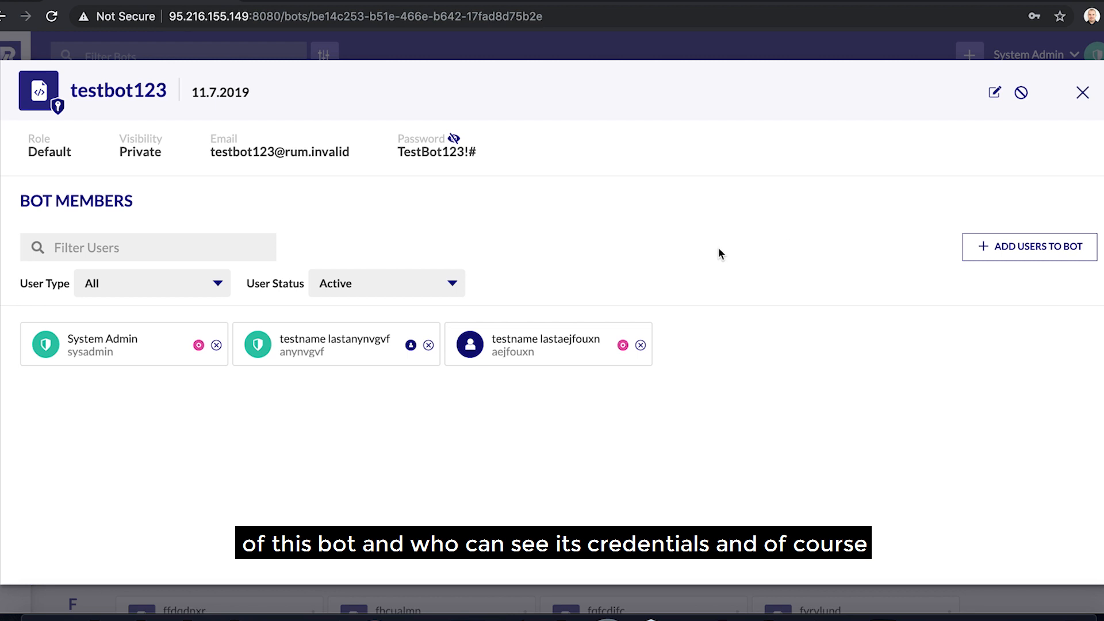
{"action": "mouse_move", "coordinate": [978, 117]}
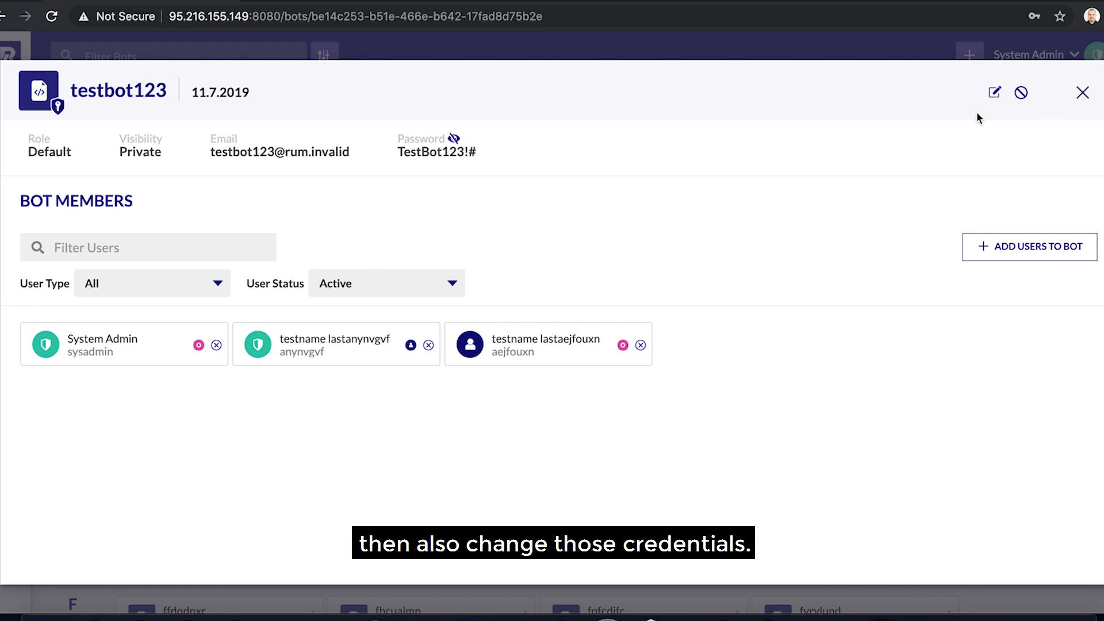
Step: Close the bot details, check the type, visibility and status filters, and view the audit log
{"action": "left_click", "coordinate": [1082, 92]}
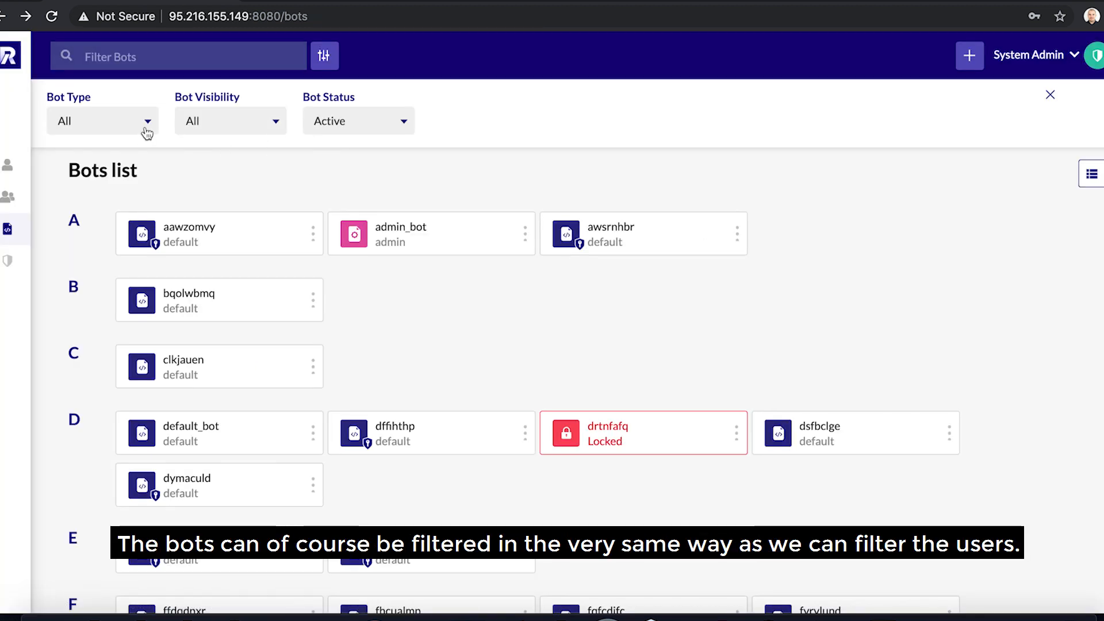
{"action": "left_click", "coordinate": [103, 120]}
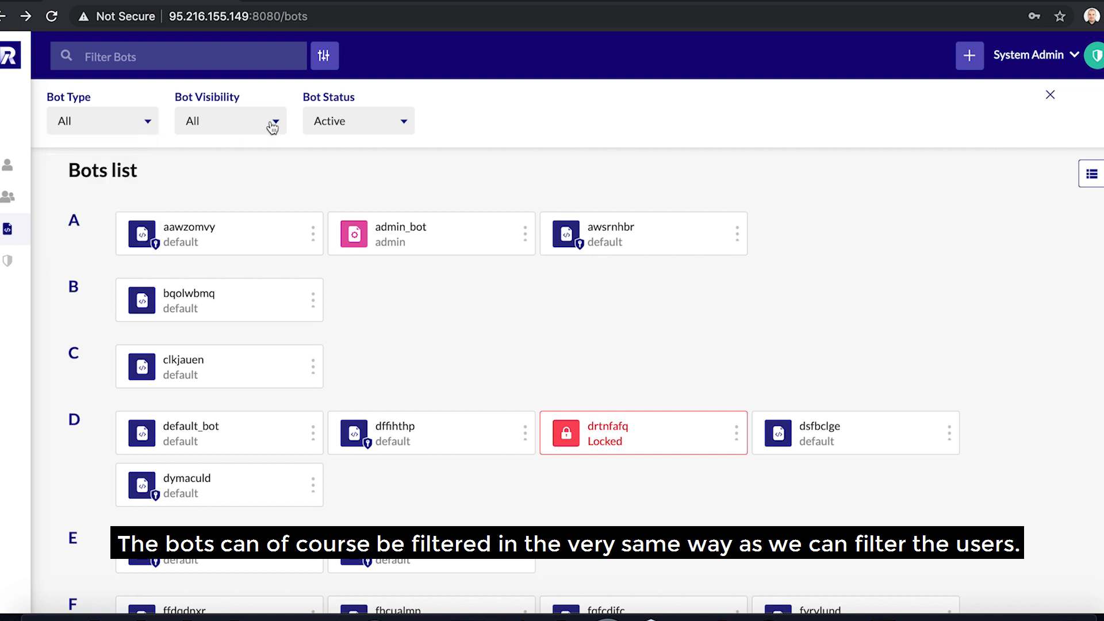
{"action": "left_click", "coordinate": [230, 120]}
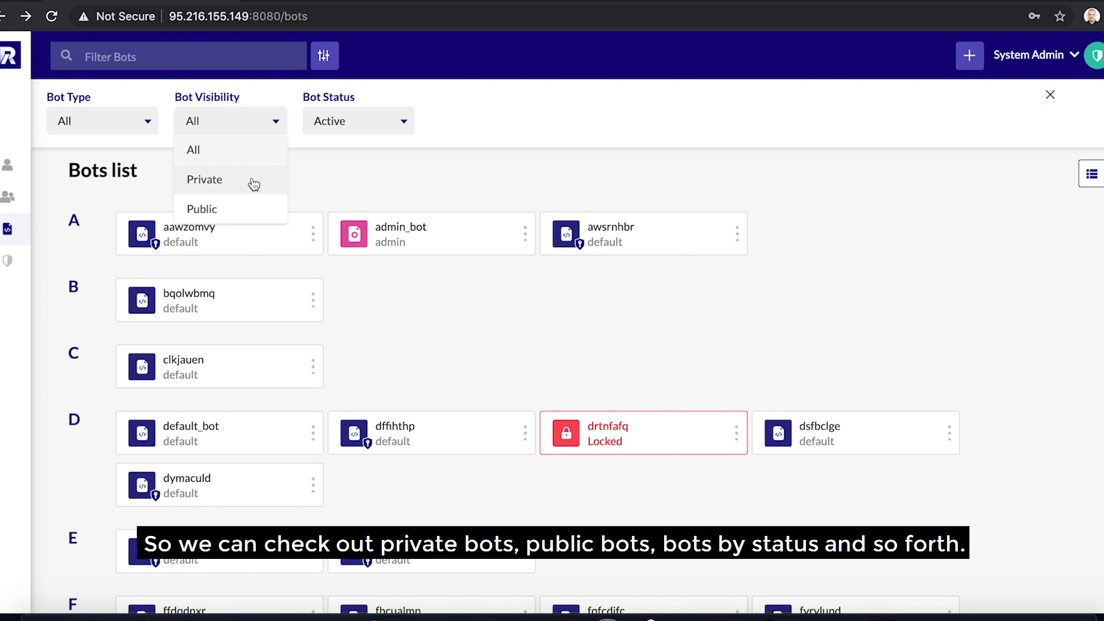
{"action": "left_click", "coordinate": [357, 120]}
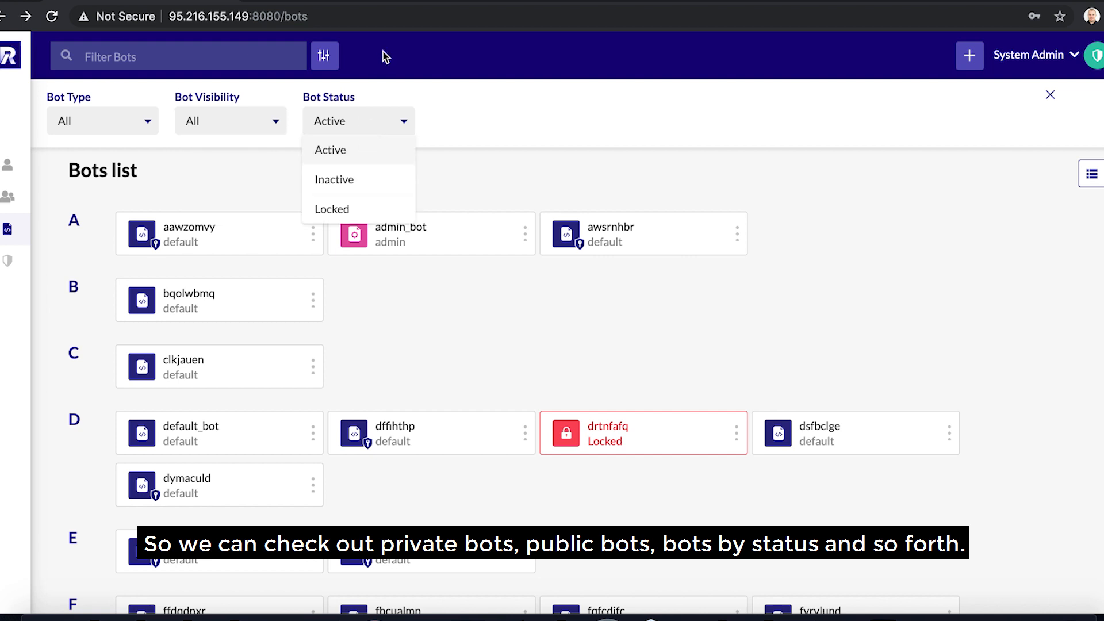
{"action": "left_click", "coordinate": [7, 261]}
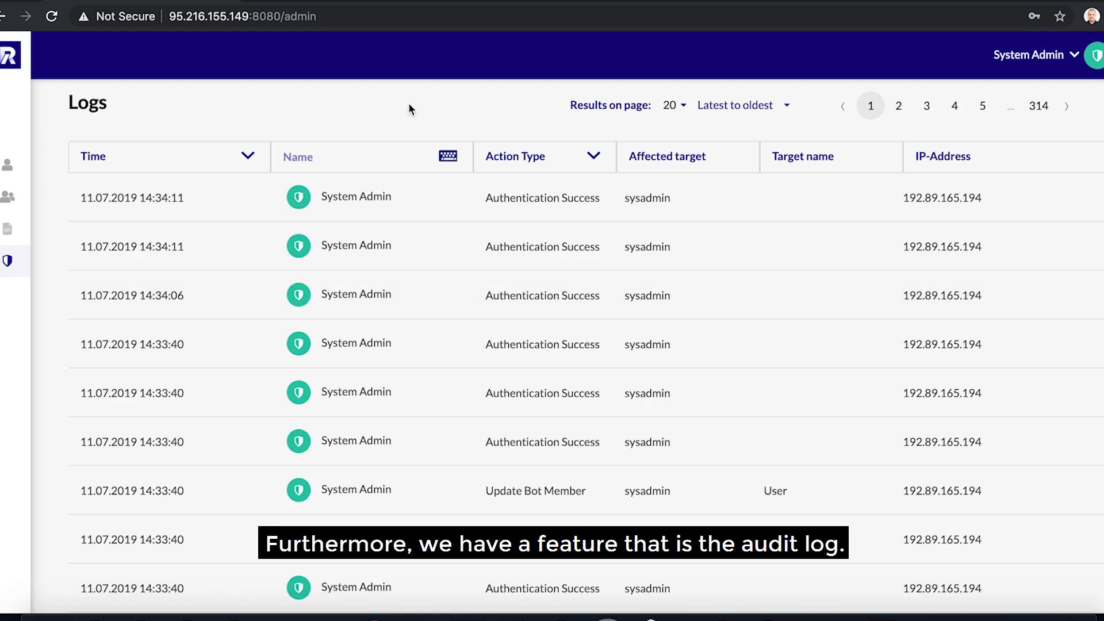